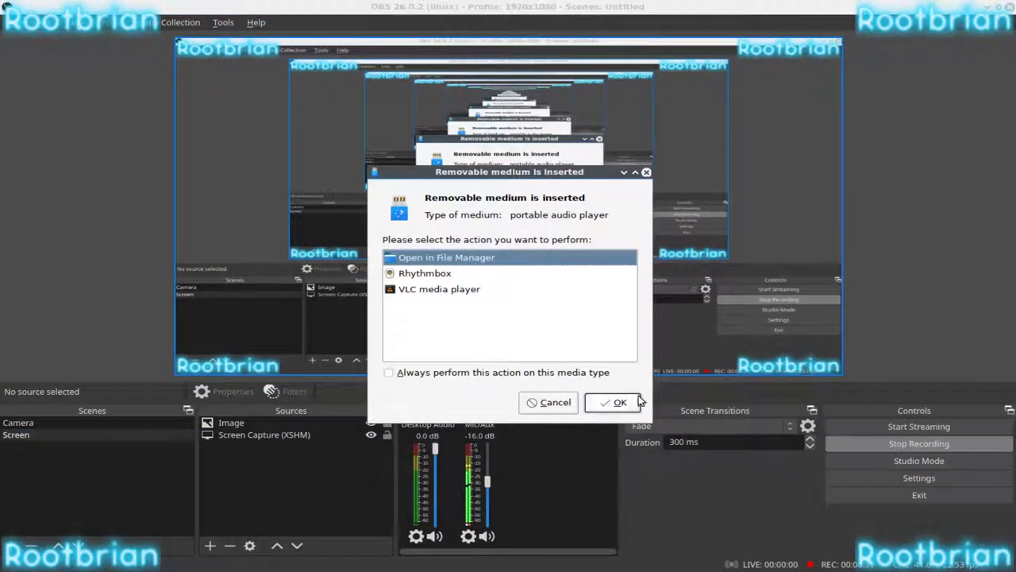
# - Open the inserted iPod in the file manager and bring up its Places context menu
pyautogui.click(612, 402)
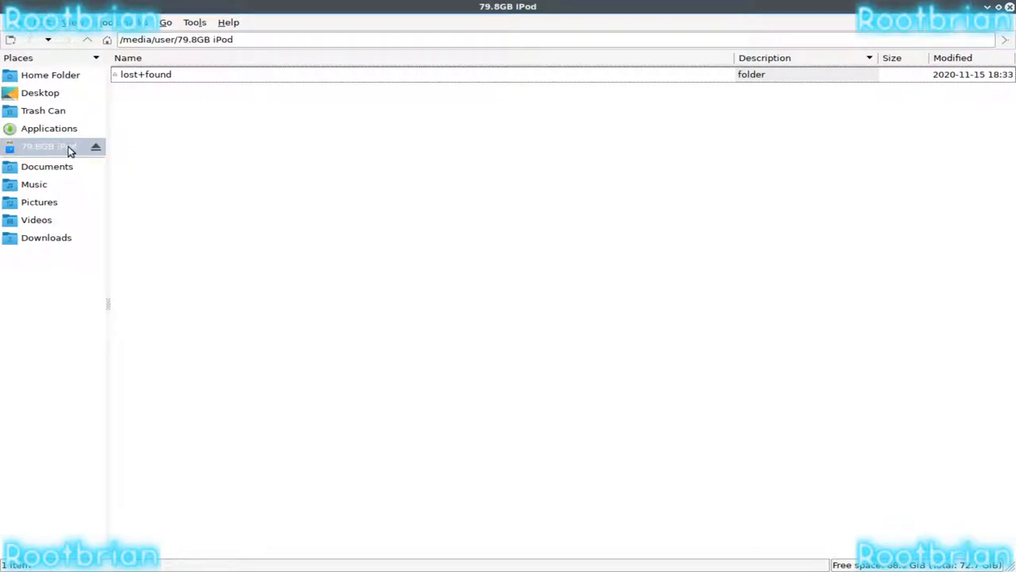
pyautogui.rightClick(49, 146)
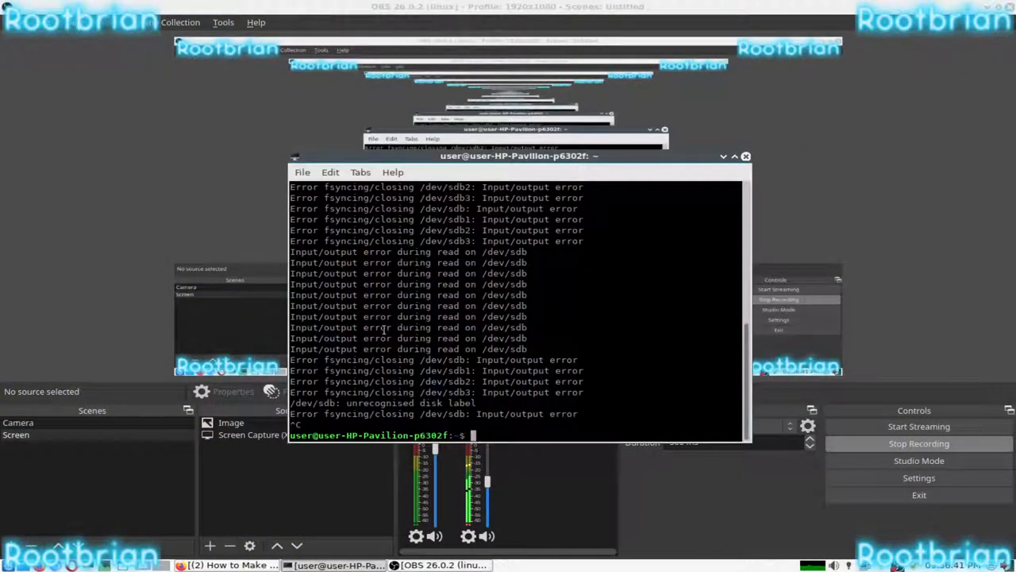
# - Launch GParted with sudo and select the iPod disk /dev/sdg
pyautogui.write('sudo gparted')
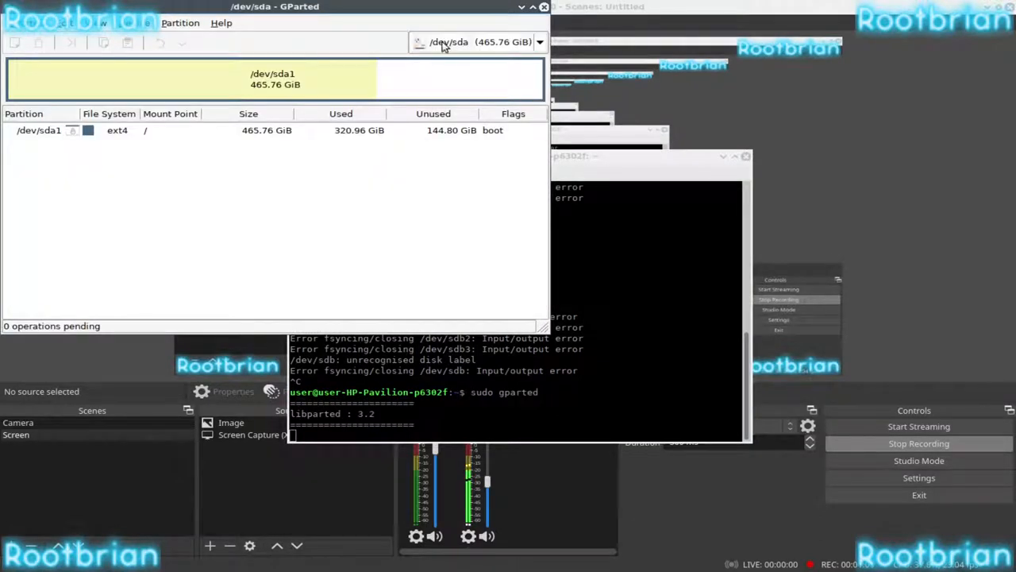
pyautogui.click(540, 42)
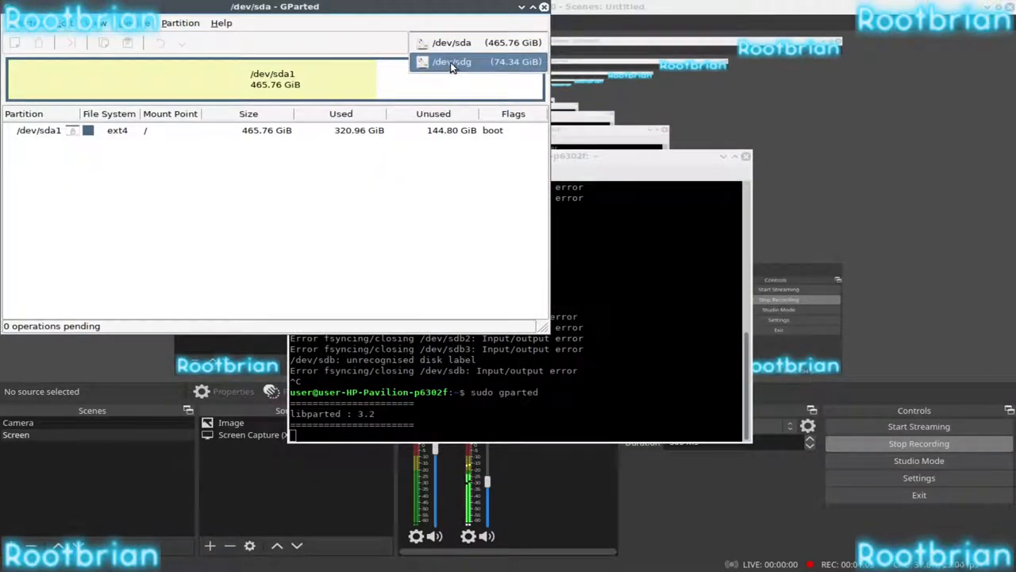
pyautogui.click(452, 61)
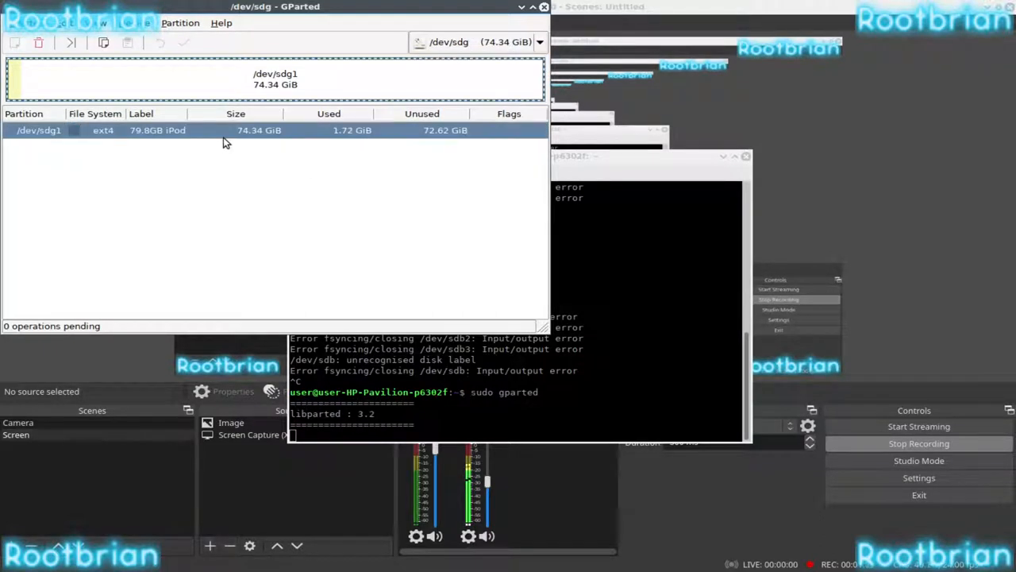
pyautogui.moveTo(197, 135)
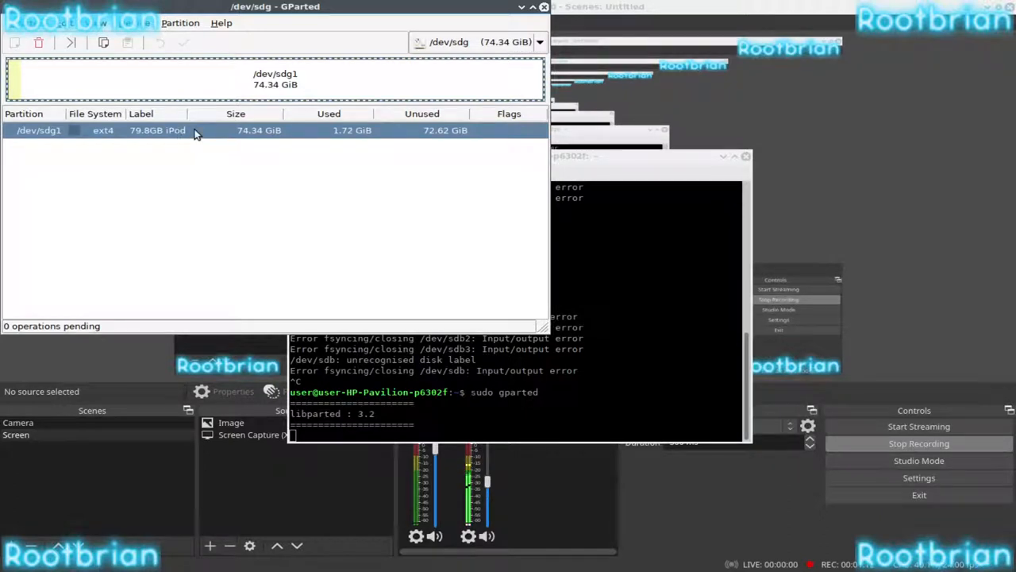
# - Create and apply a new msdos partition table on /dev/sdg
pyautogui.click(181, 23)
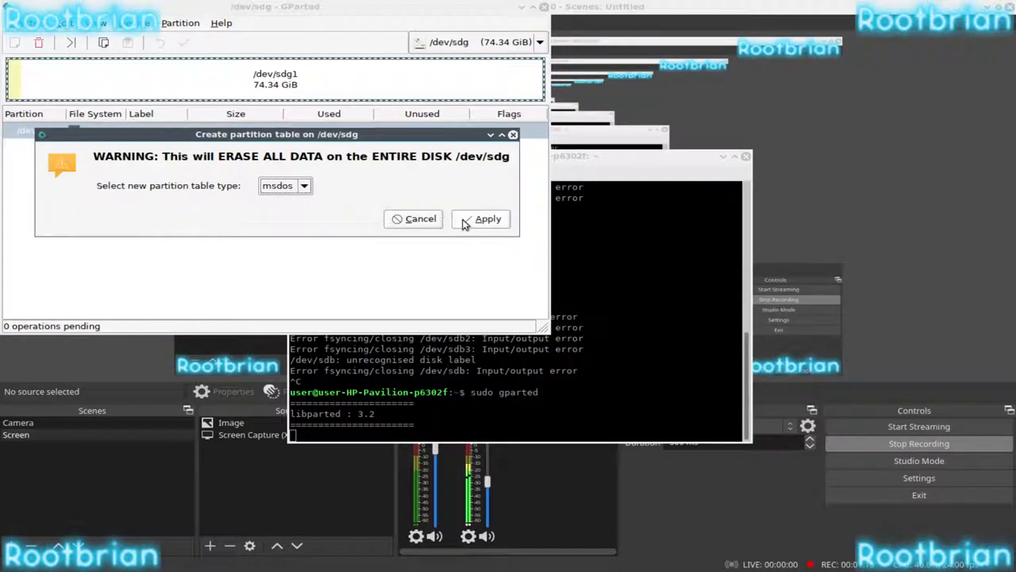
pyautogui.click(285, 185)
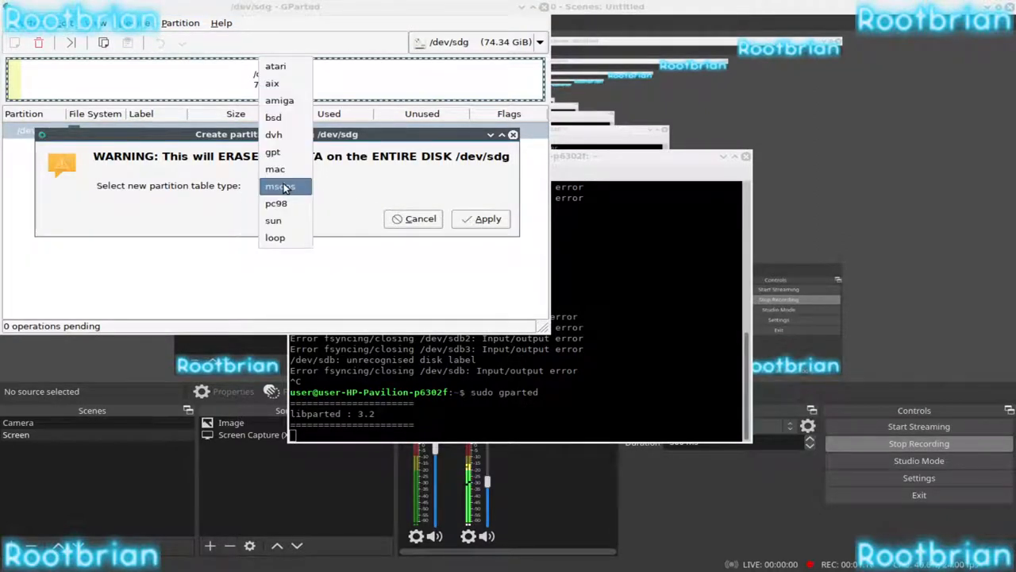
pyautogui.moveTo(278, 83)
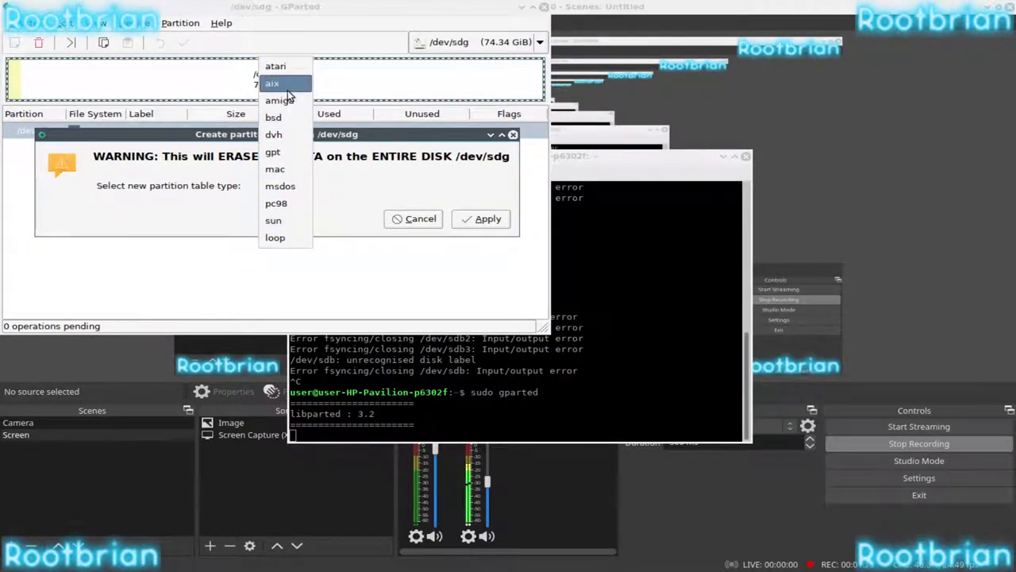
pyautogui.click(280, 185)
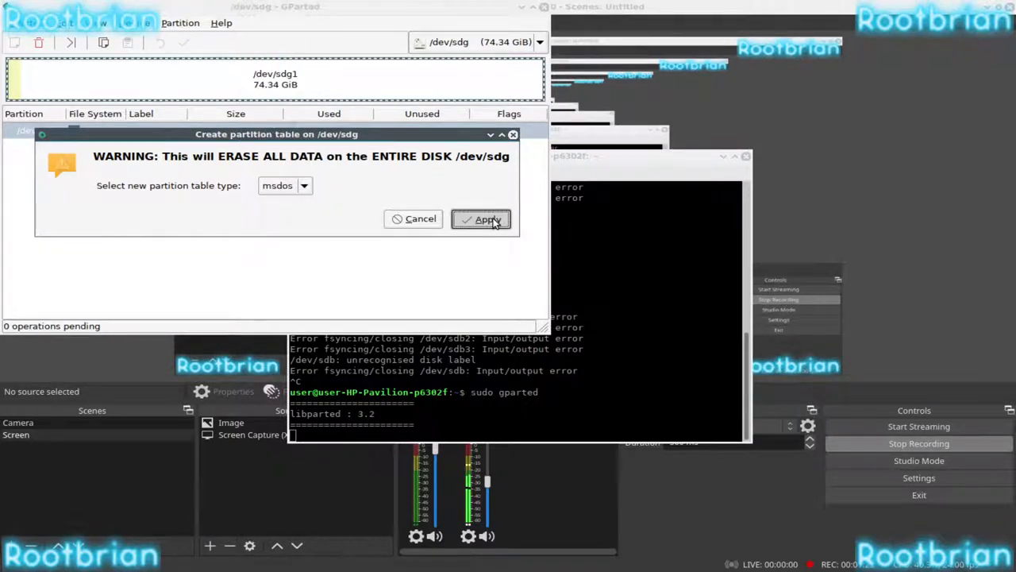
pyautogui.click(486, 219)
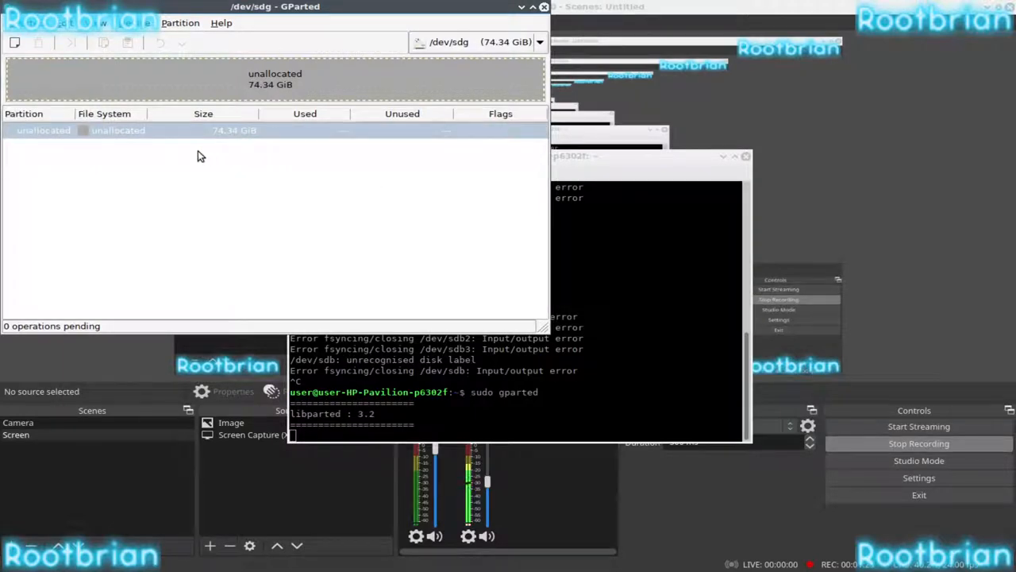
pyautogui.moveTo(181, 133)
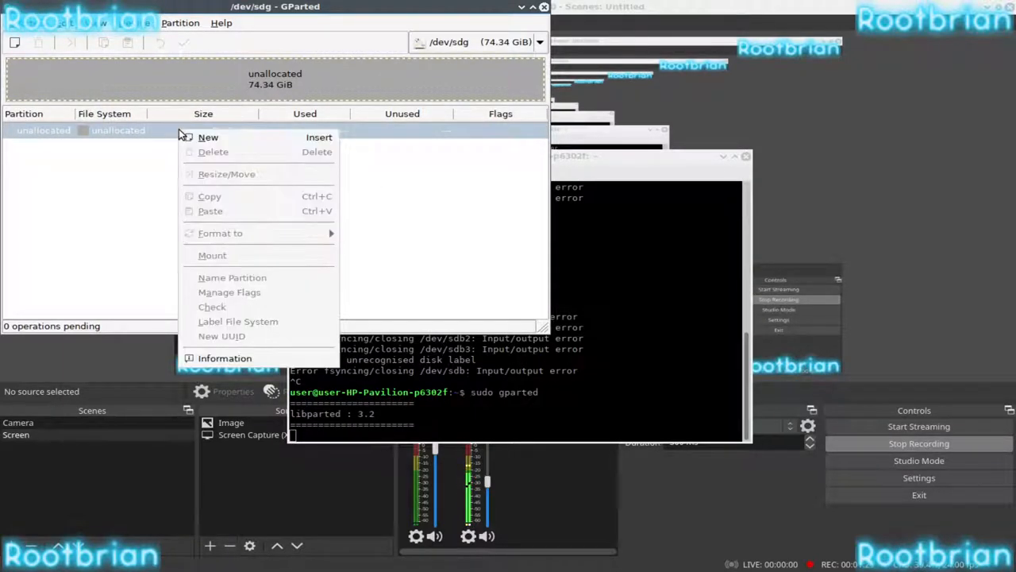
# - Queue a primary ext4 partition labelled '80GB Apple Disk' filling the 74.34 GiB disk
pyautogui.click(208, 137)
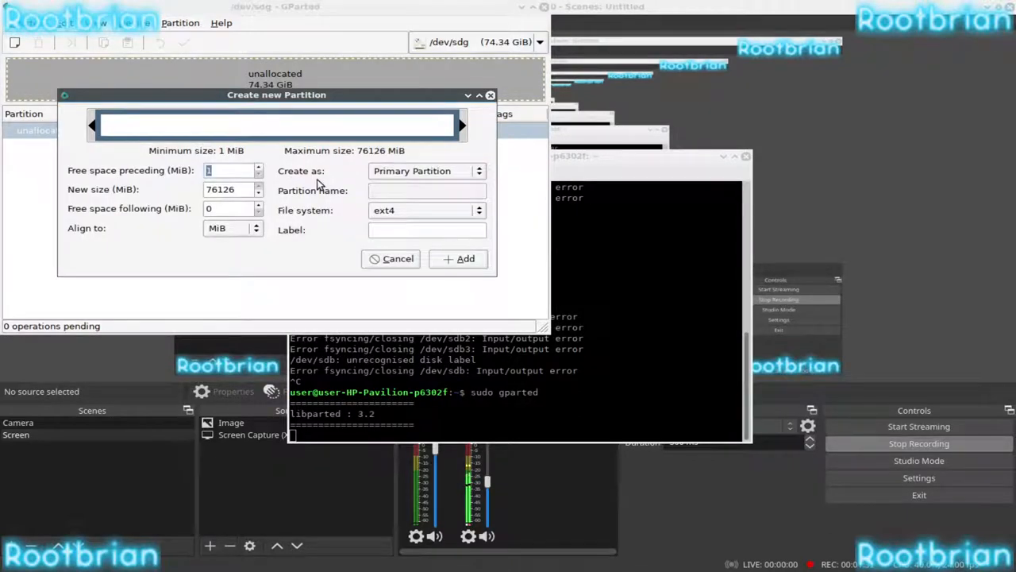
pyautogui.click(426, 209)
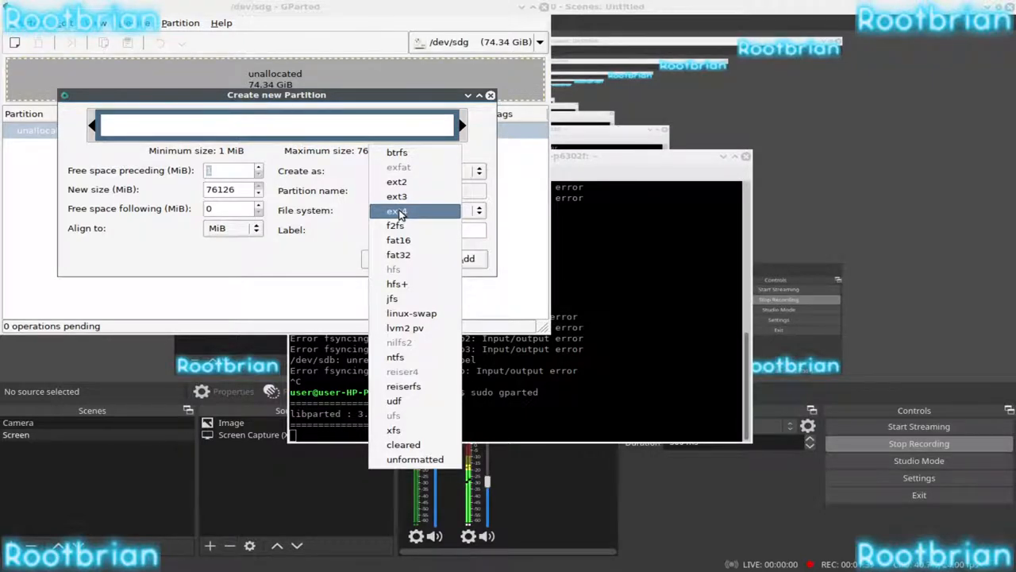
pyautogui.moveTo(393, 297)
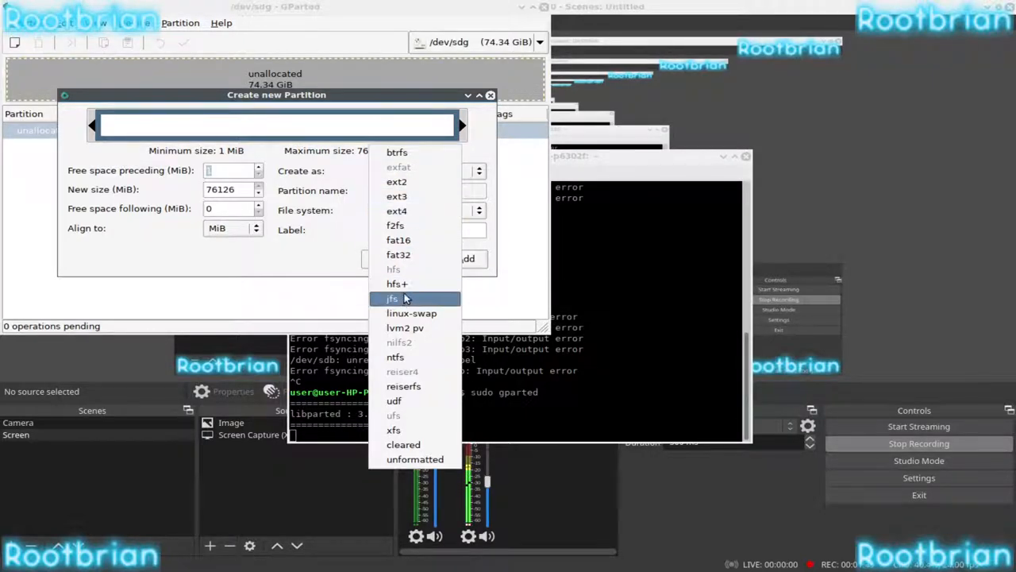
pyautogui.moveTo(413, 284)
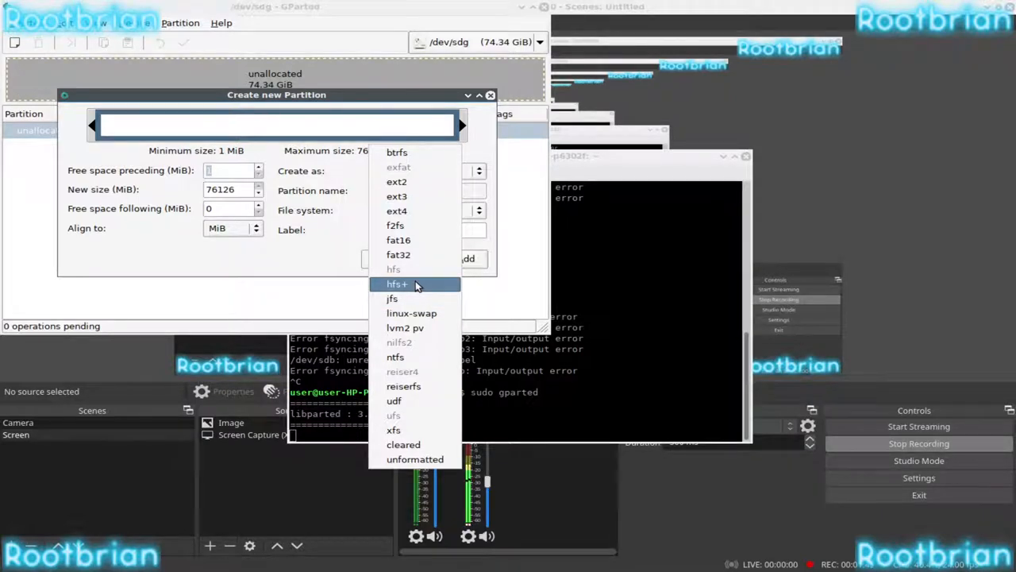
pyautogui.click(384, 210)
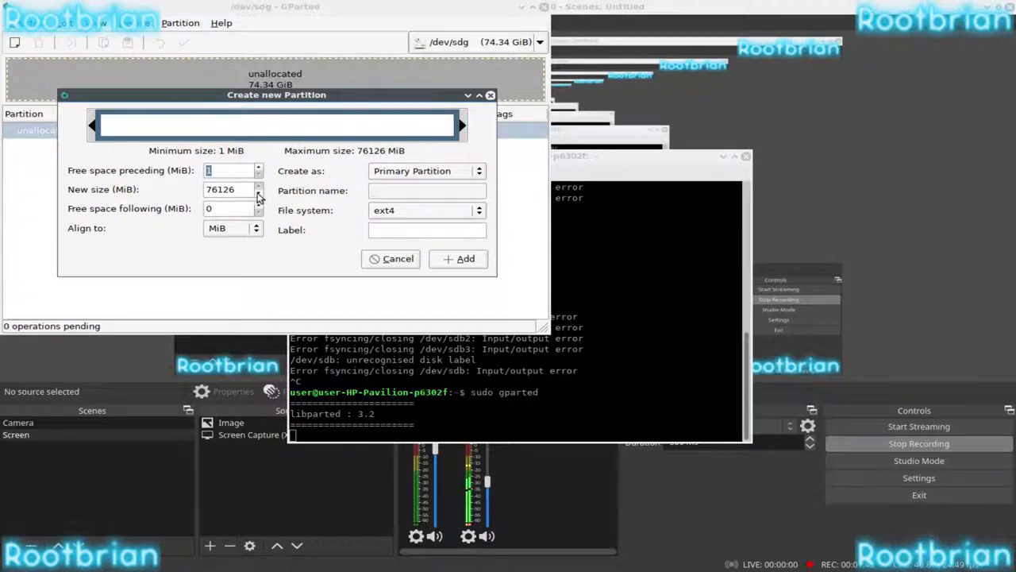
pyautogui.click(257, 174)
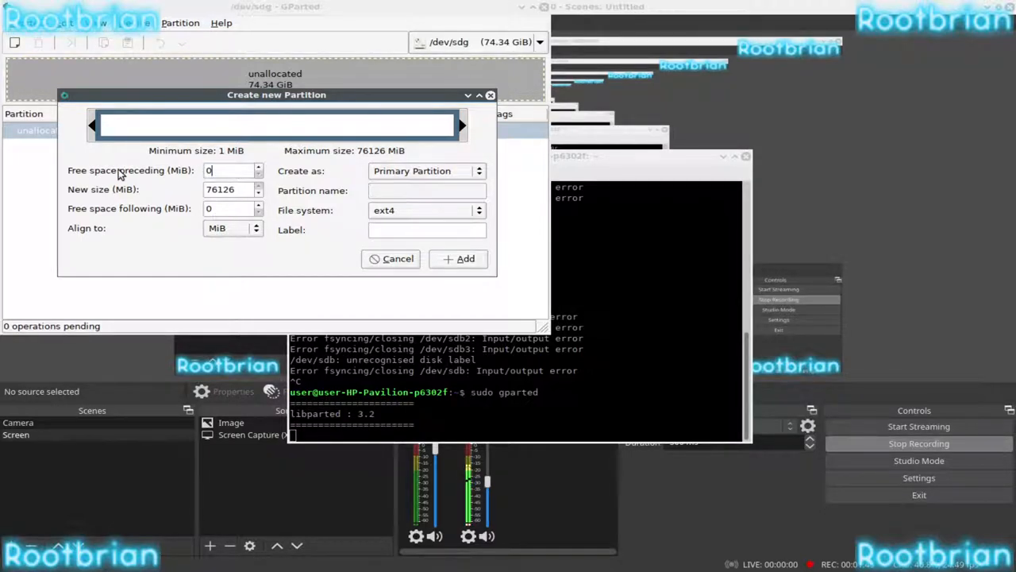
pyautogui.click(257, 167)
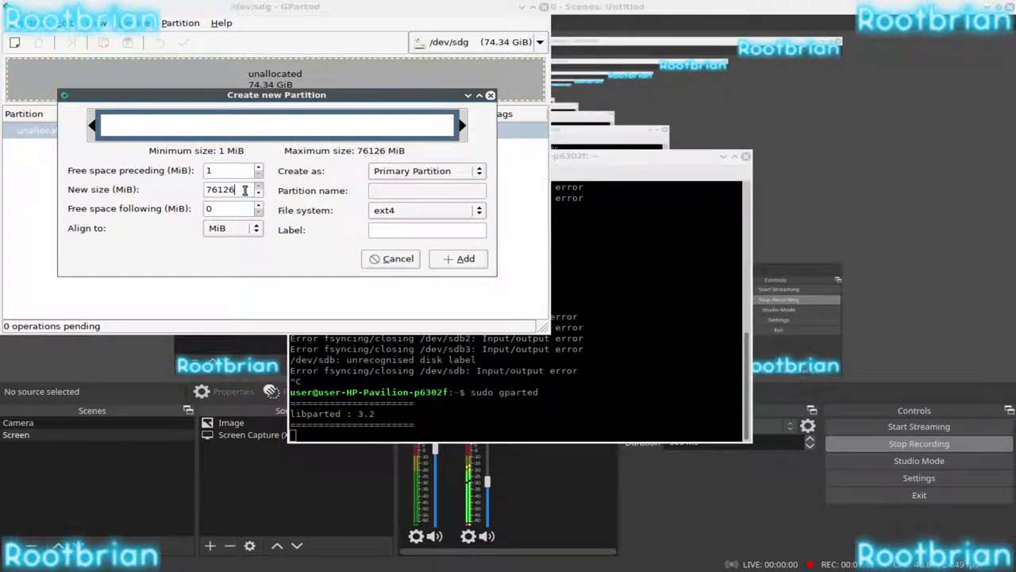
pyautogui.click(257, 186)
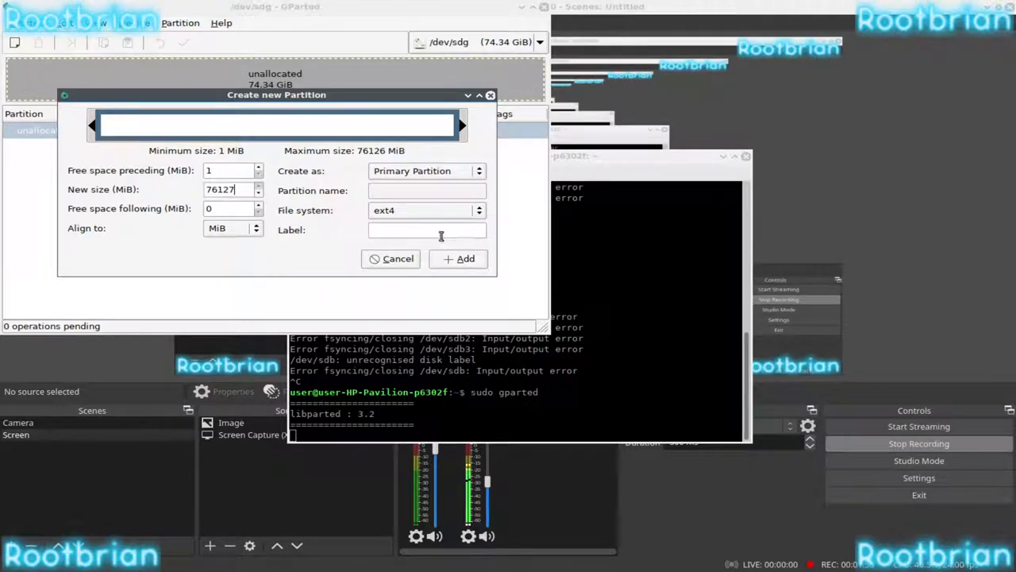
pyautogui.write('80GB Apple Disk')
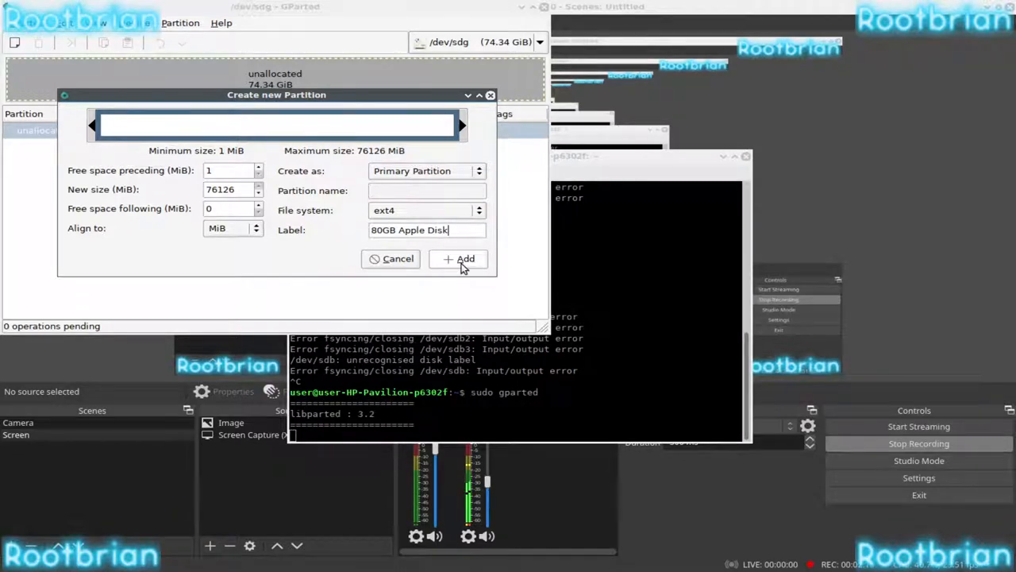
pyautogui.click(465, 259)
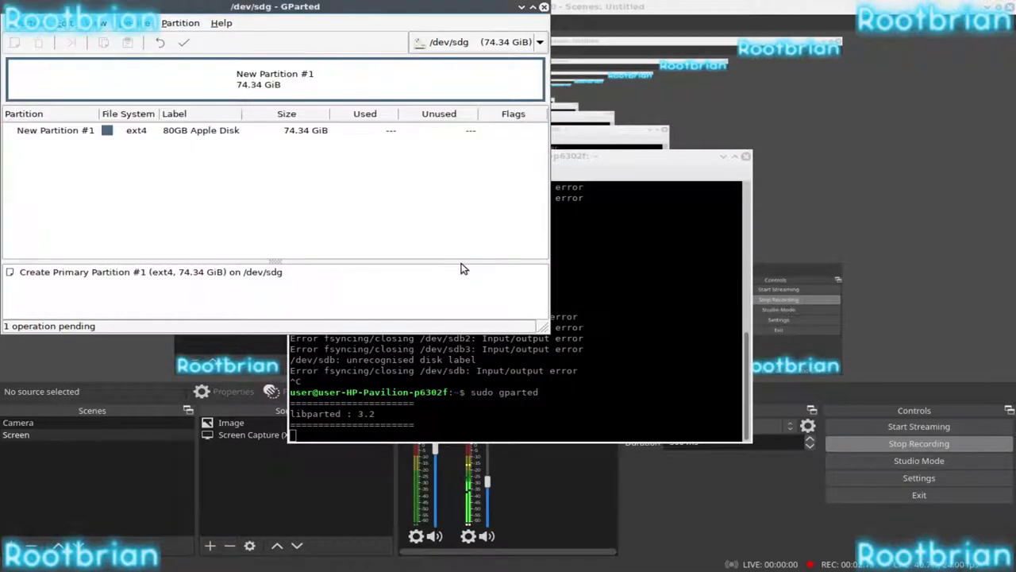
# - Apply the queued ext4 partition operation and dismiss the completion report
pyautogui.click(184, 42)
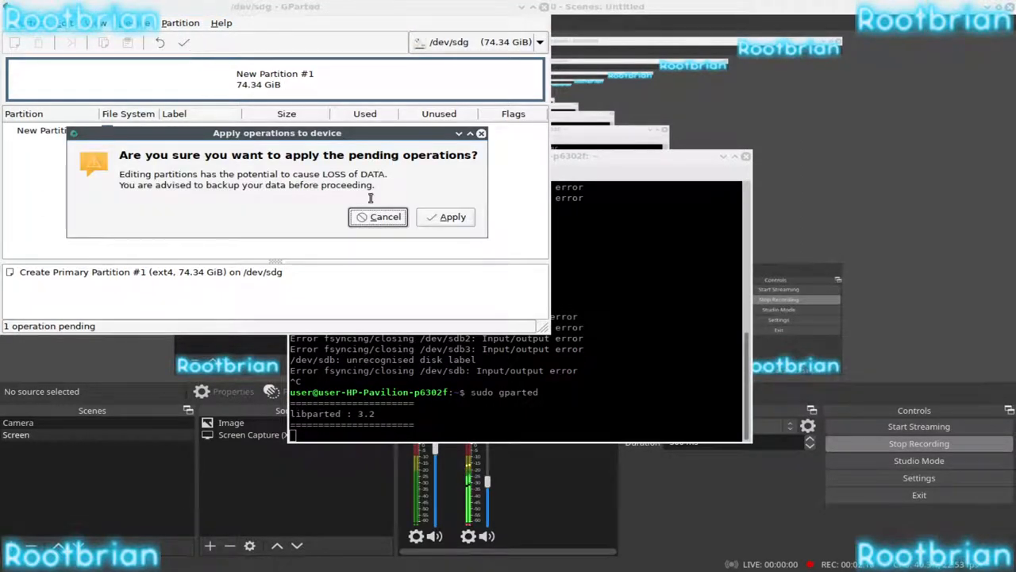
pyautogui.click(452, 215)
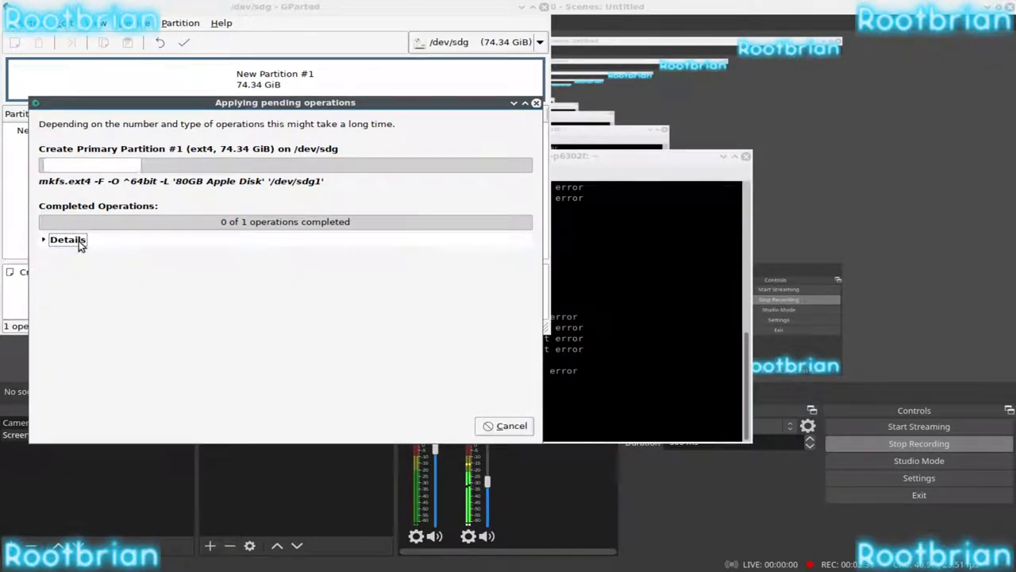
pyautogui.moveTo(346, 193)
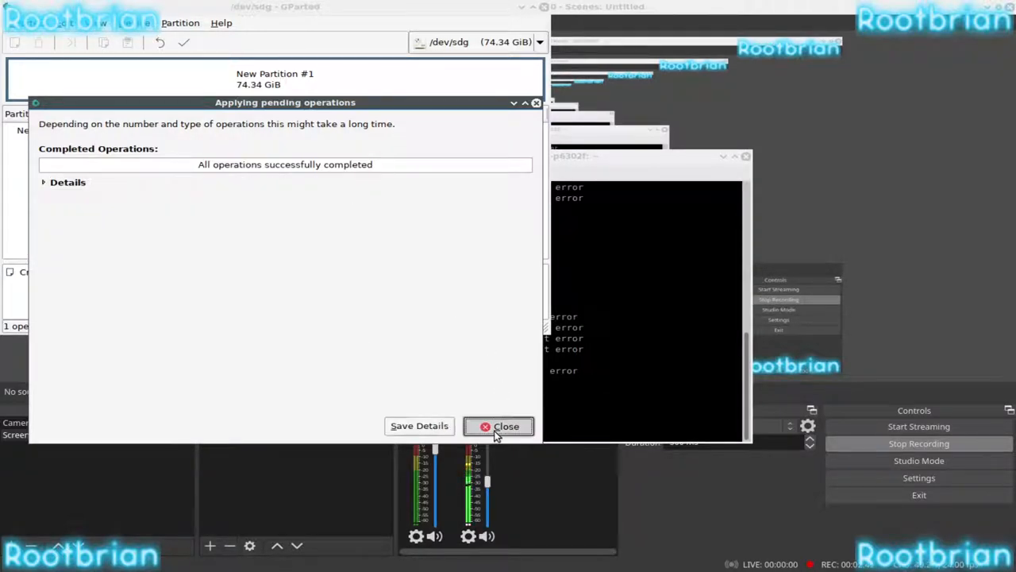
pyautogui.click(498, 427)
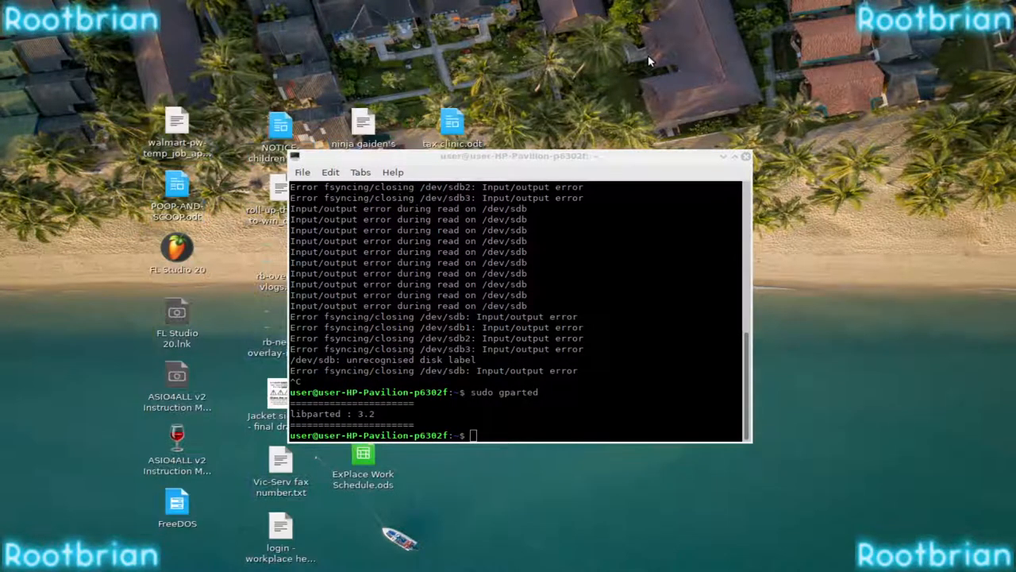
pyautogui.moveTo(490, 256)
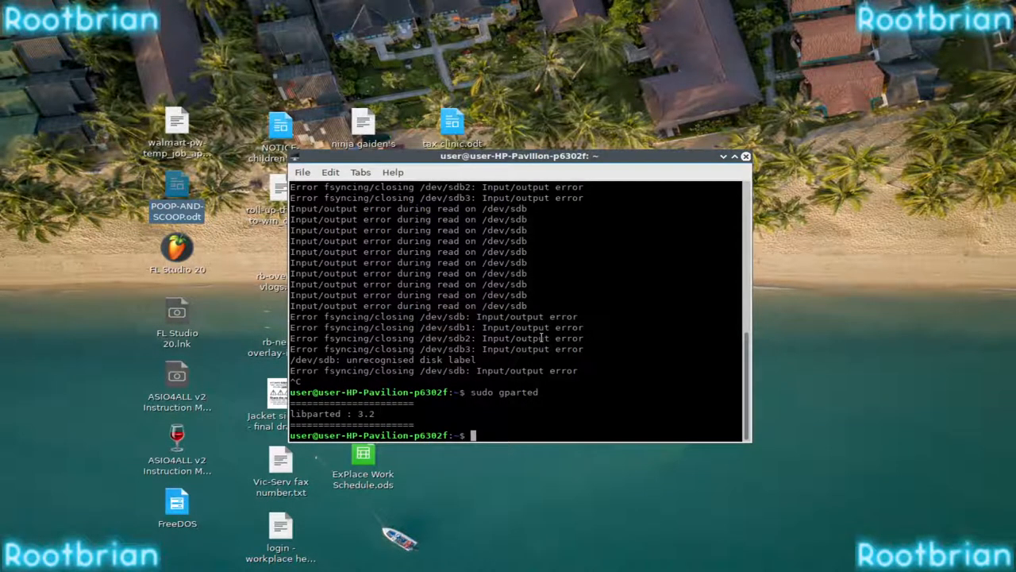
# - Launch the file manager with pcmanfm from the terminal
pyautogui.write('pcmanf')
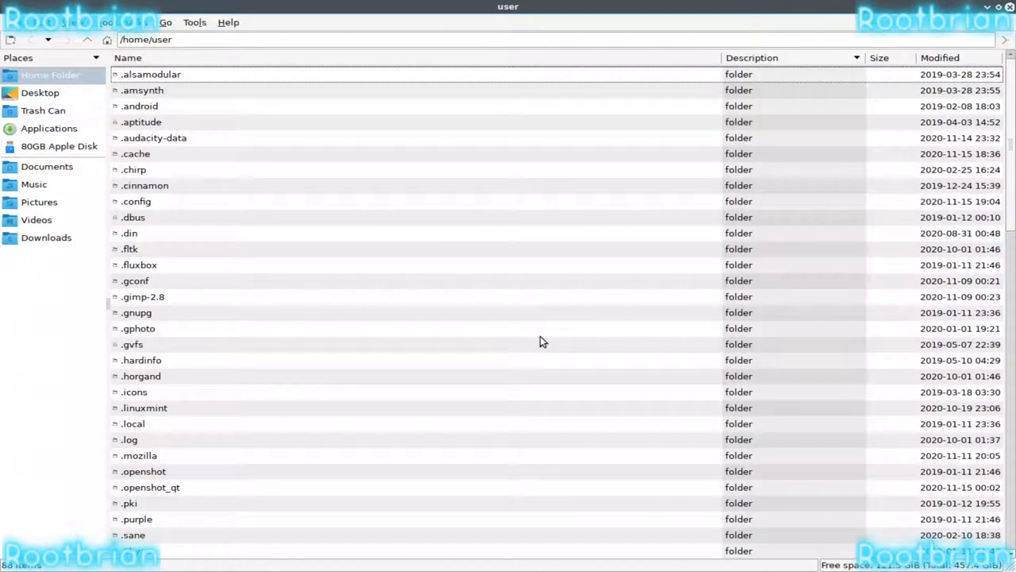
# - Open 80GB Apple Disk and inspect its folder permissions, cancelling without changes
pyautogui.click(59, 146)
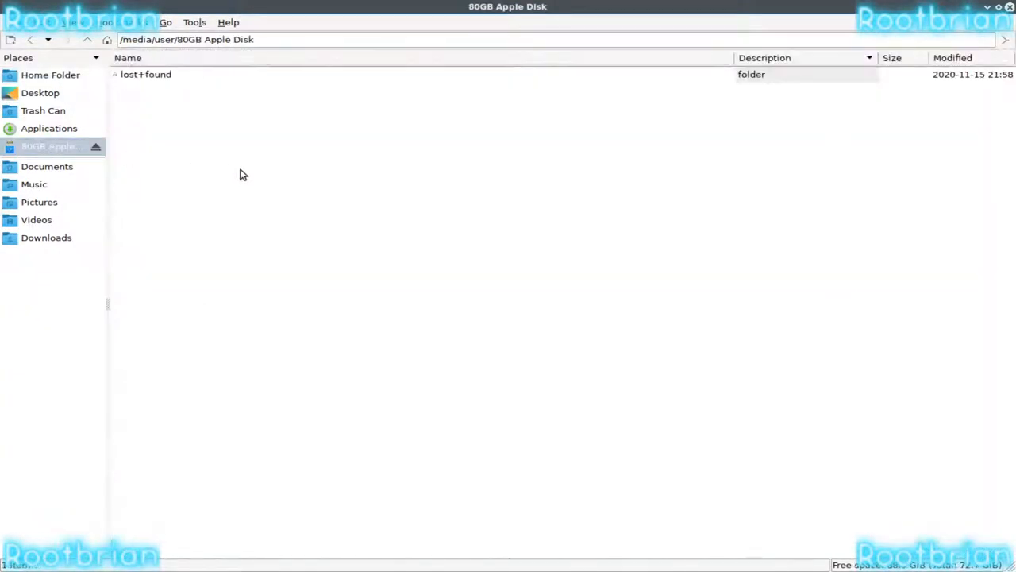
pyautogui.moveTo(345, 252)
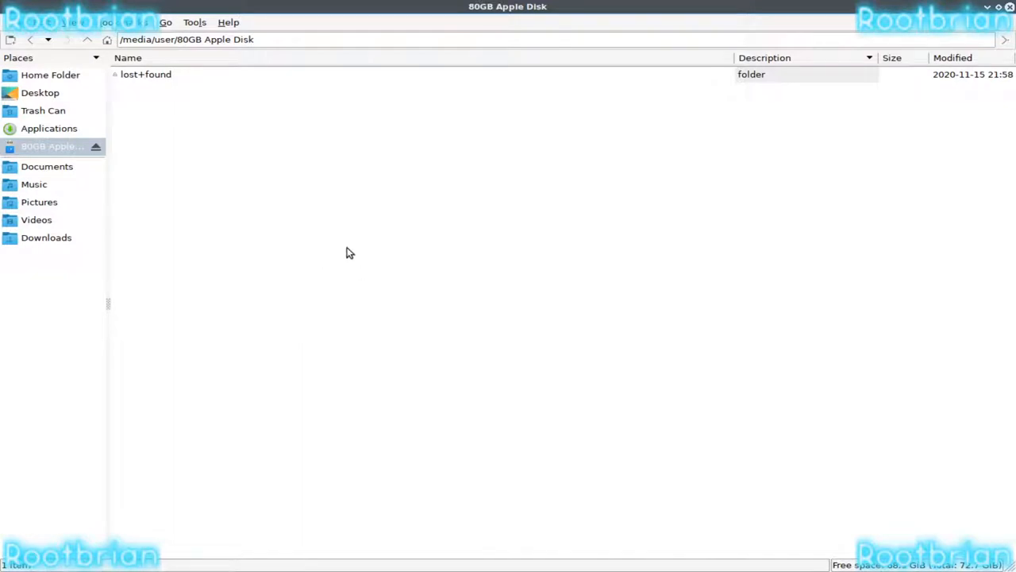
pyautogui.rightClick(274, 202)
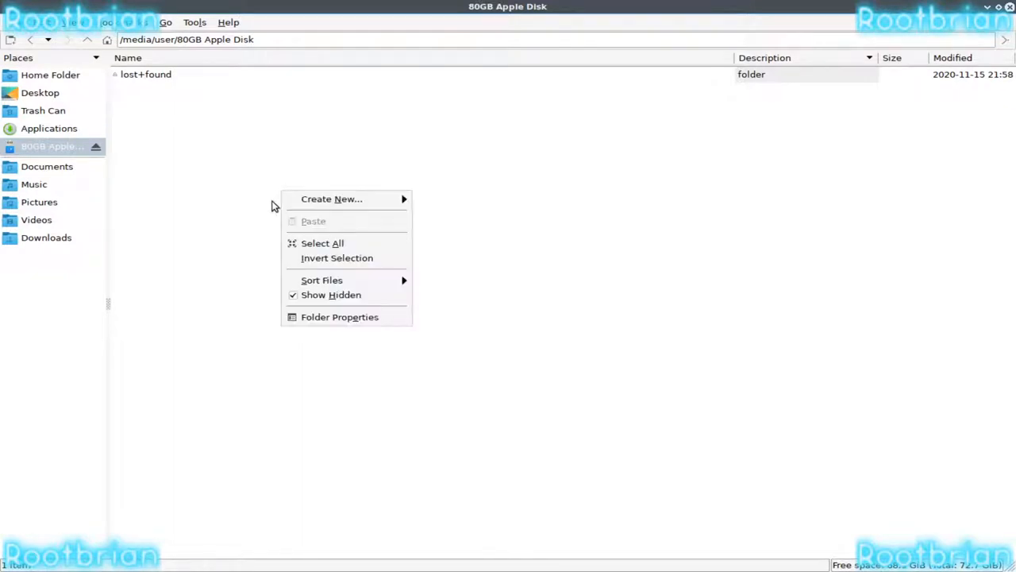
pyautogui.click(340, 317)
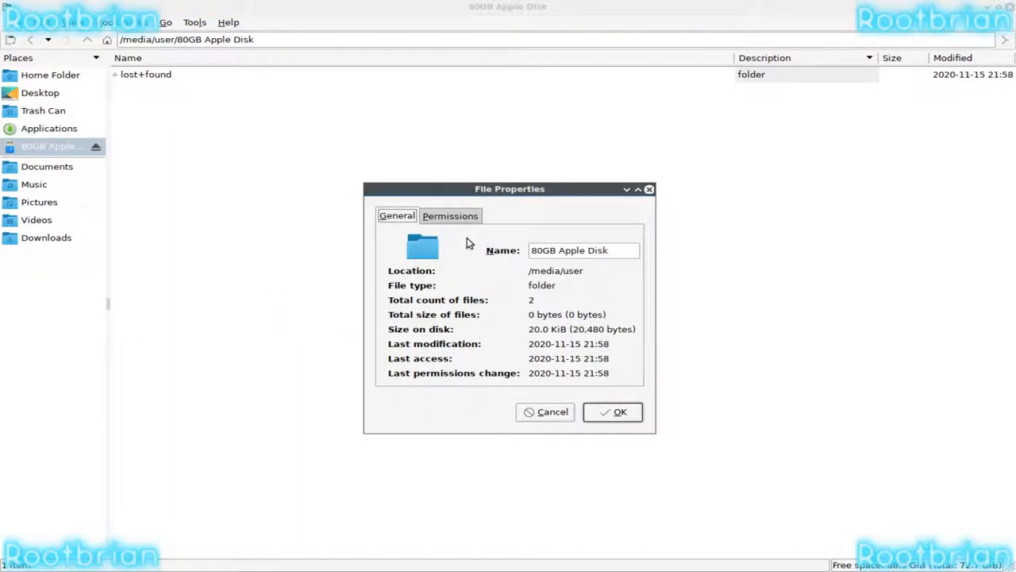
pyautogui.click(451, 215)
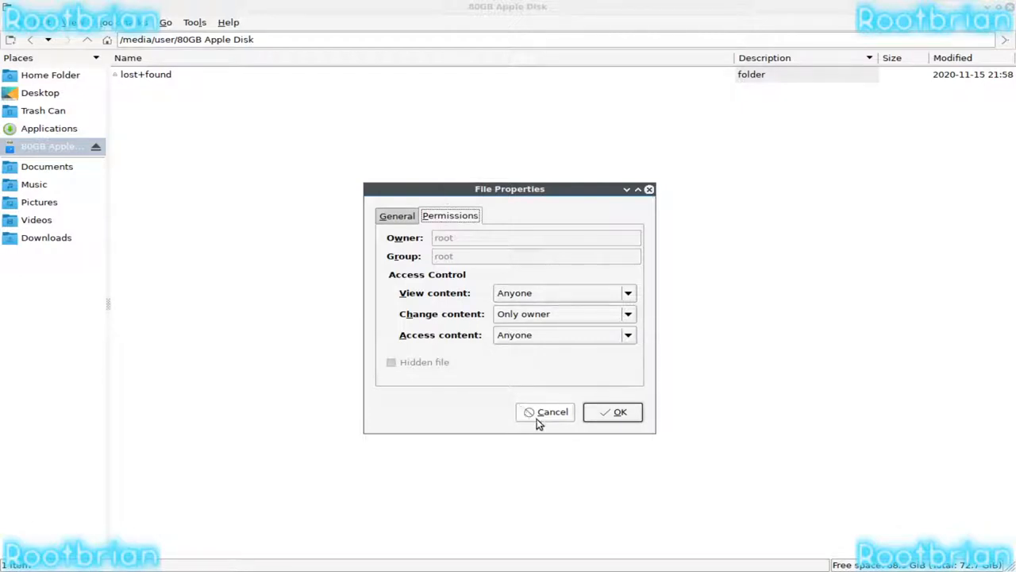
pyautogui.click(544, 411)
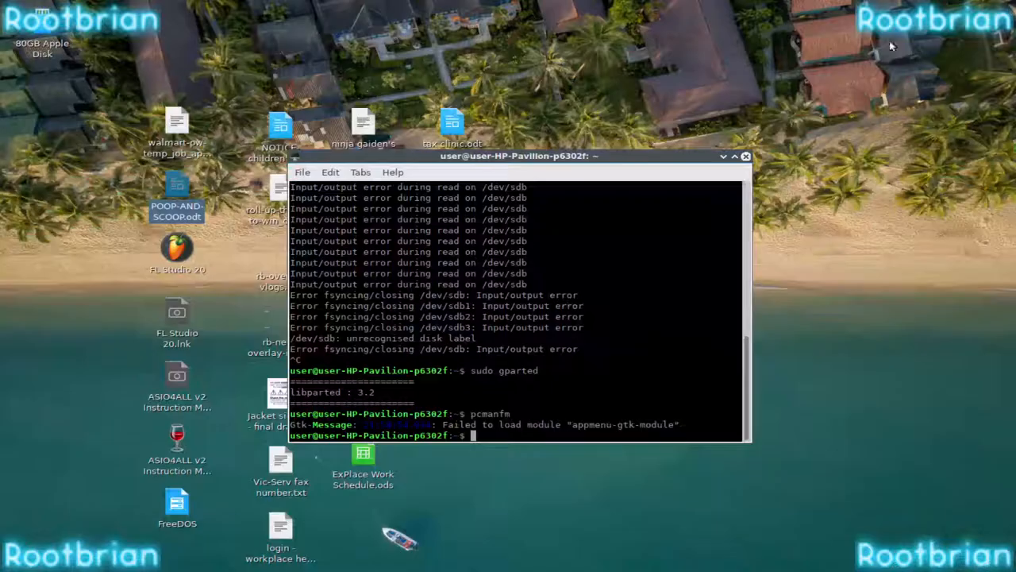
# - Relaunch the file manager as root and browse into /media/user
pyautogui.write('sudo gparted')
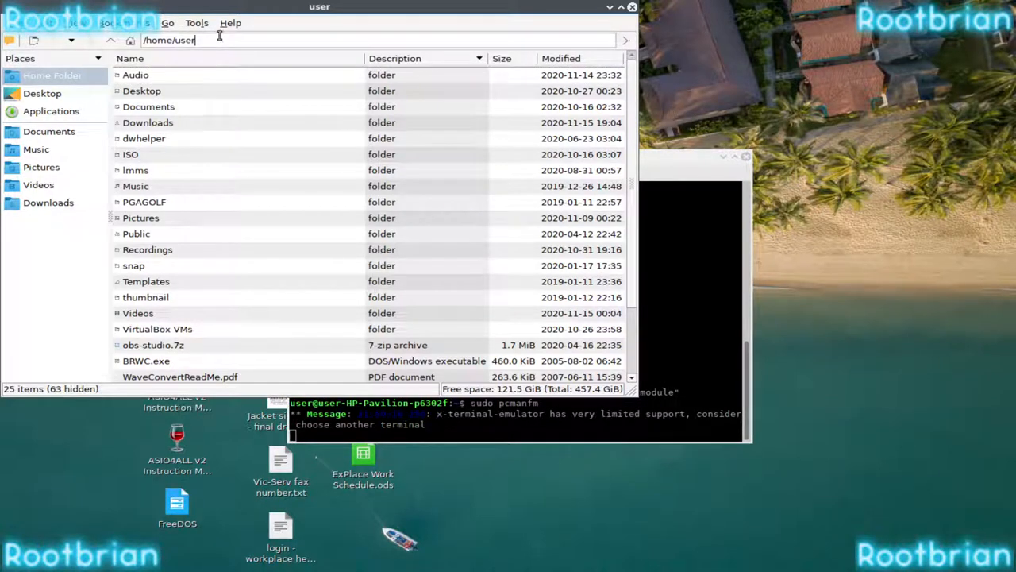
pyautogui.write('/media')
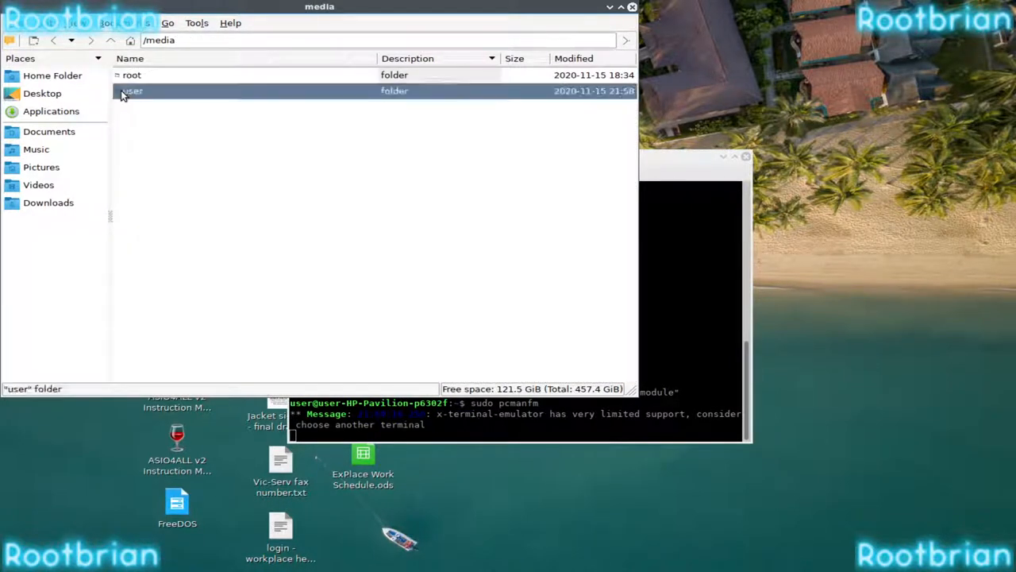
pyautogui.doubleClick(132, 90)
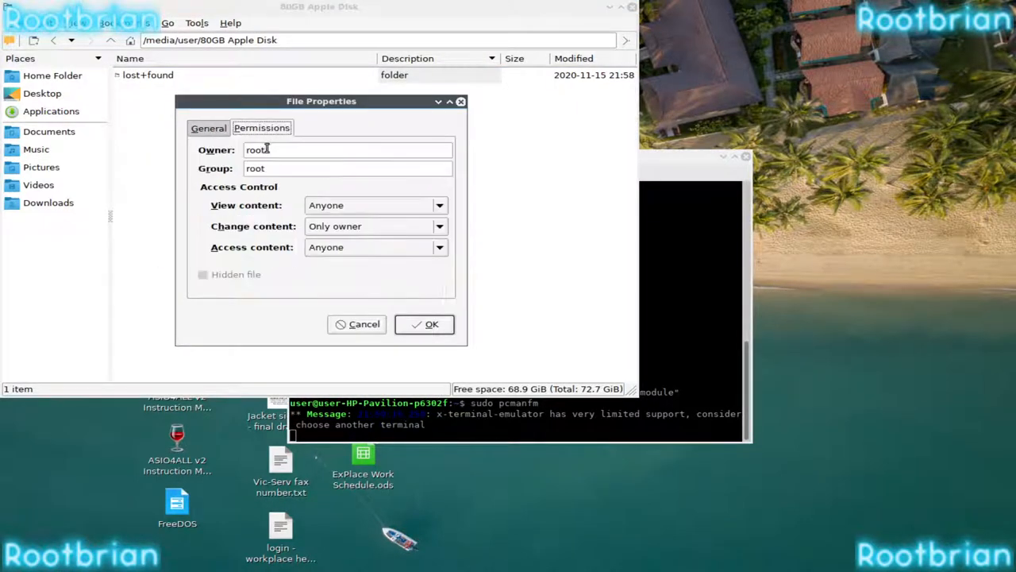
# - Set 80GB Apple Disk's owner to nobody, group nogroup, content changeable by anyone
pyautogui.write('nobod')
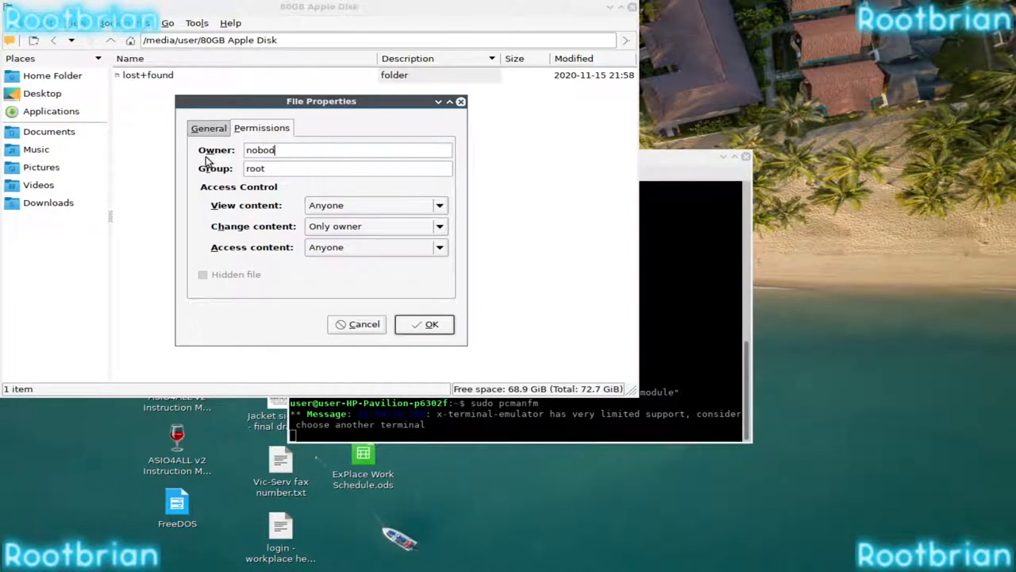
pyautogui.write('nogrouy')
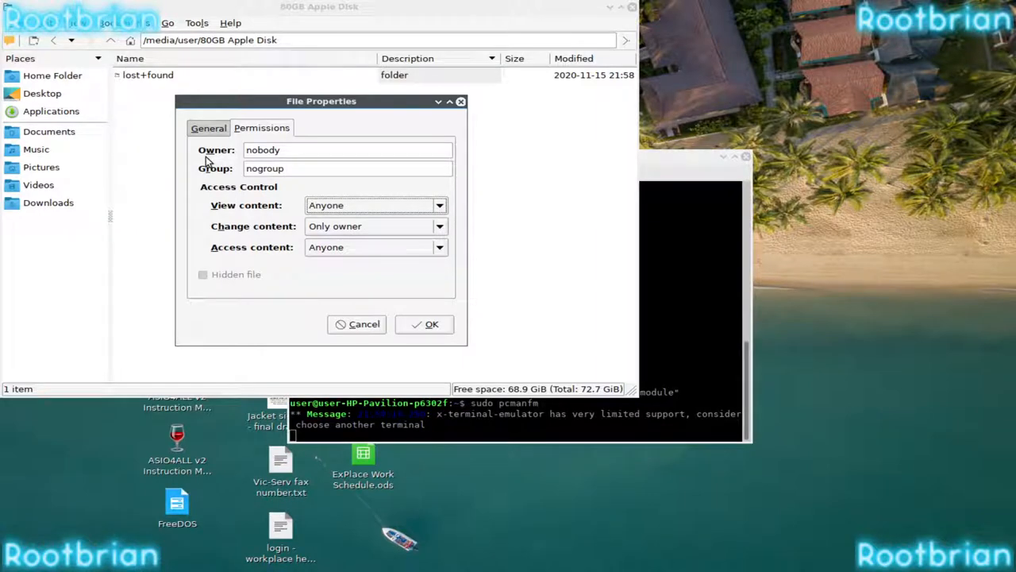
pyautogui.click(373, 225)
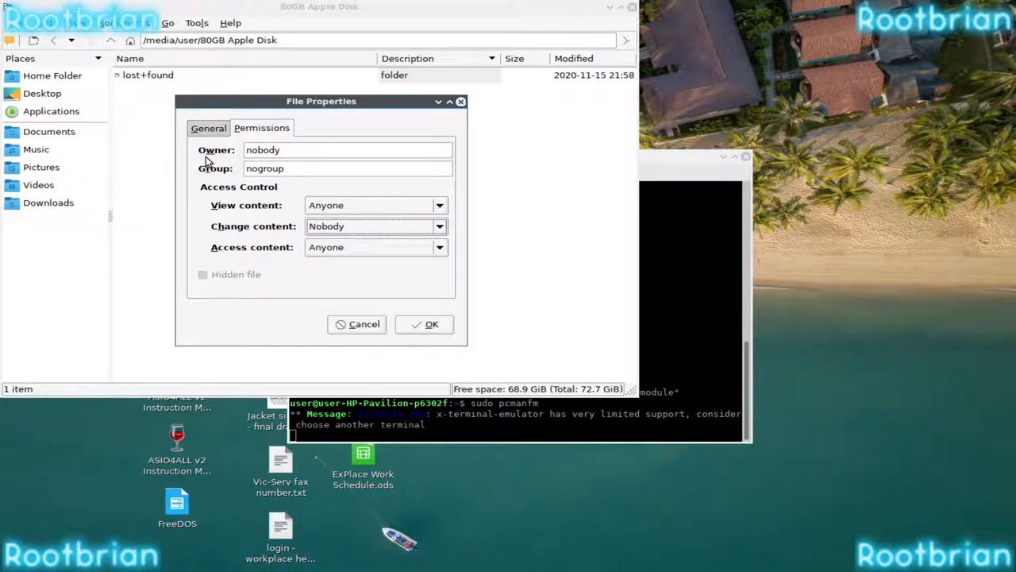
pyautogui.click(373, 226)
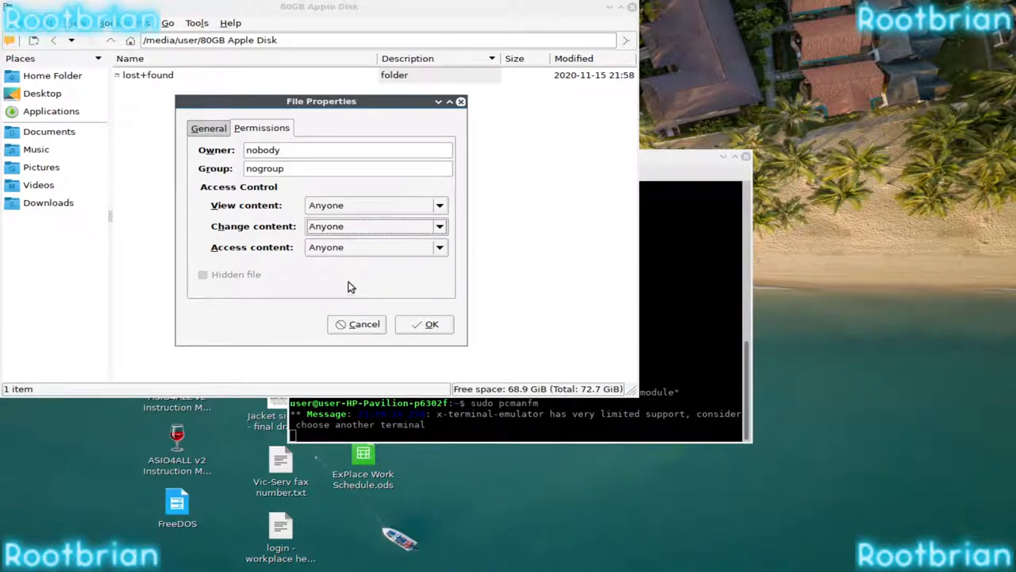
pyautogui.click(431, 324)
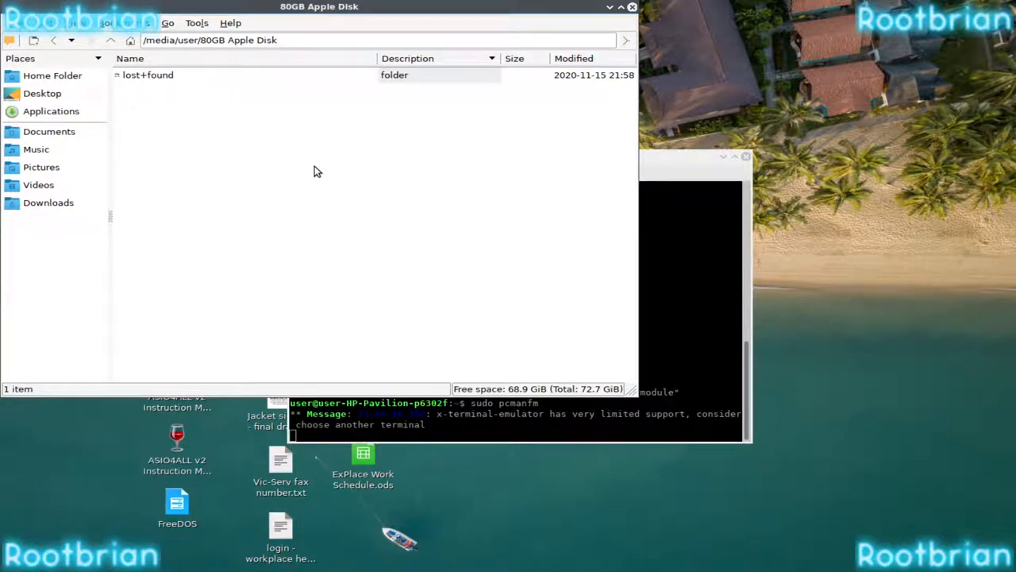
pyautogui.moveTo(300, 229)
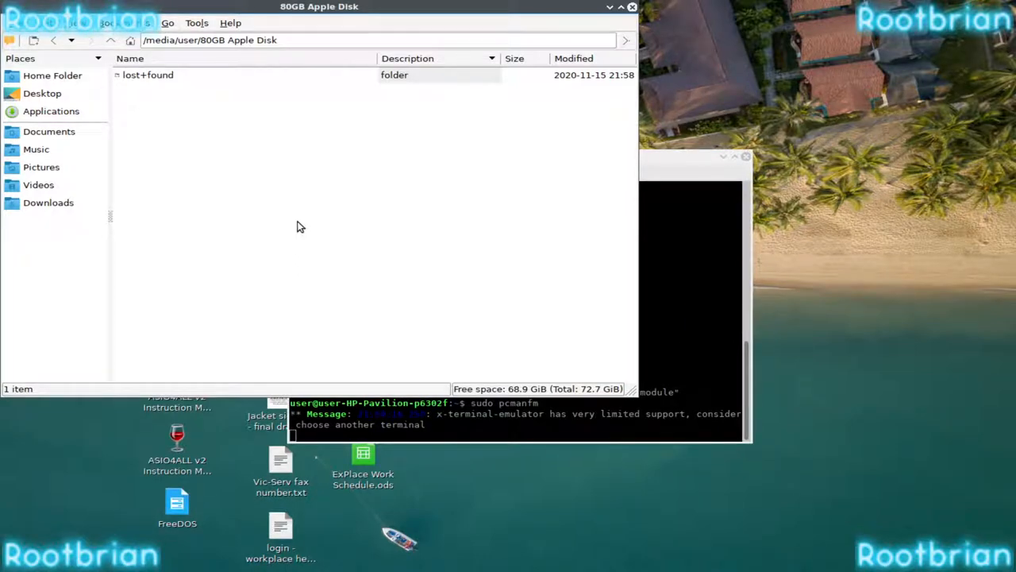
# - Close the root file manager window to return to the terminal
pyautogui.press('alt+tab')
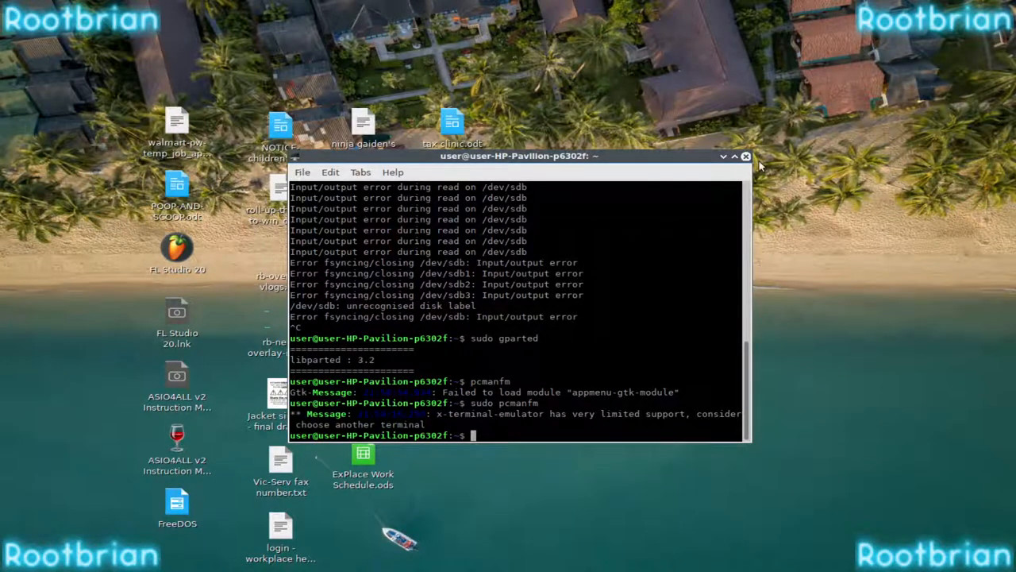
# - Close the terminal window, leaving the reconnected iPod's removable-medium prompt
pyautogui.click(745, 156)
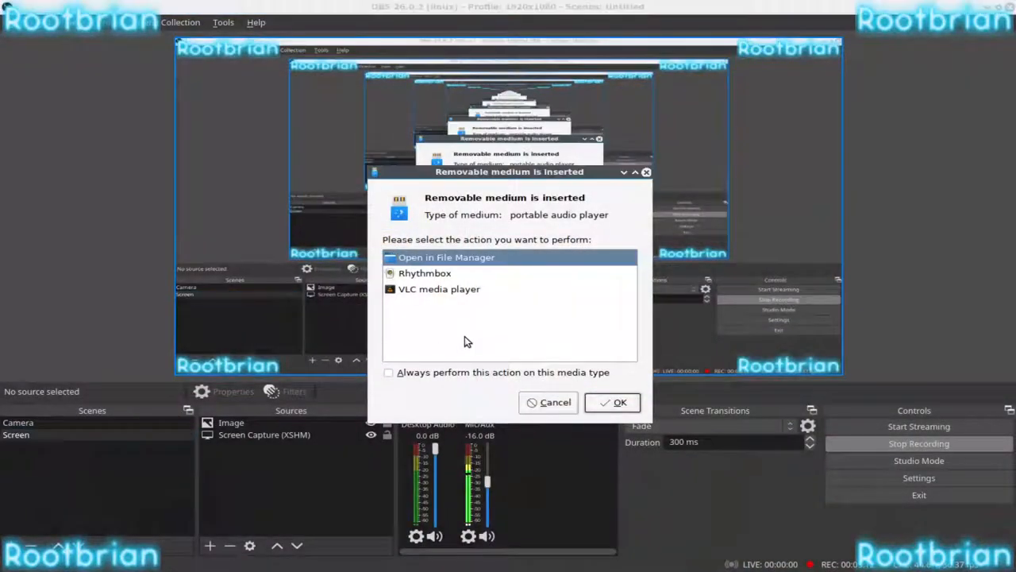
# - Open the 80GB Apple drive in the file manager, then eject it from Places
pyautogui.click(620, 401)
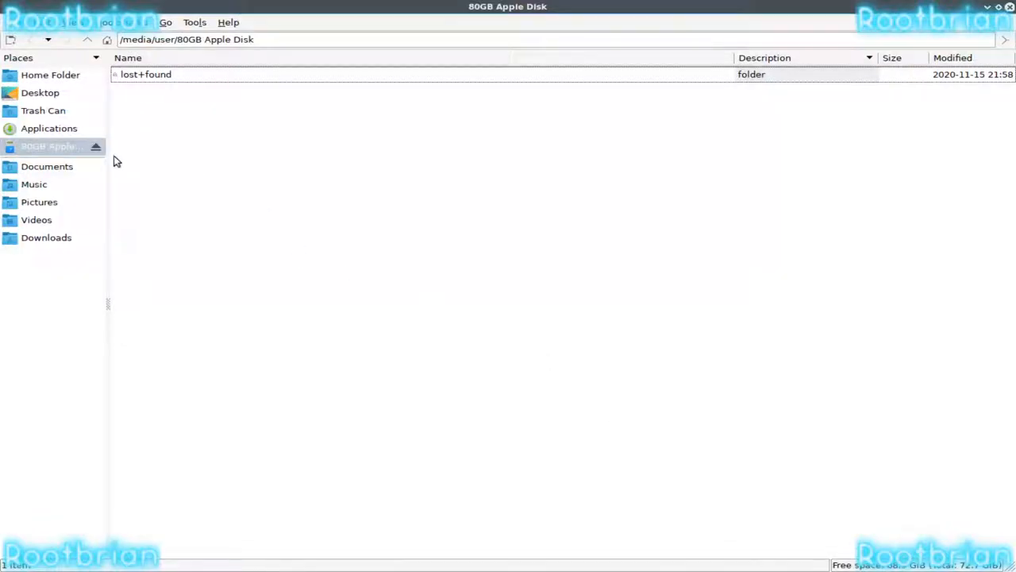
pyautogui.rightClick(51, 146)
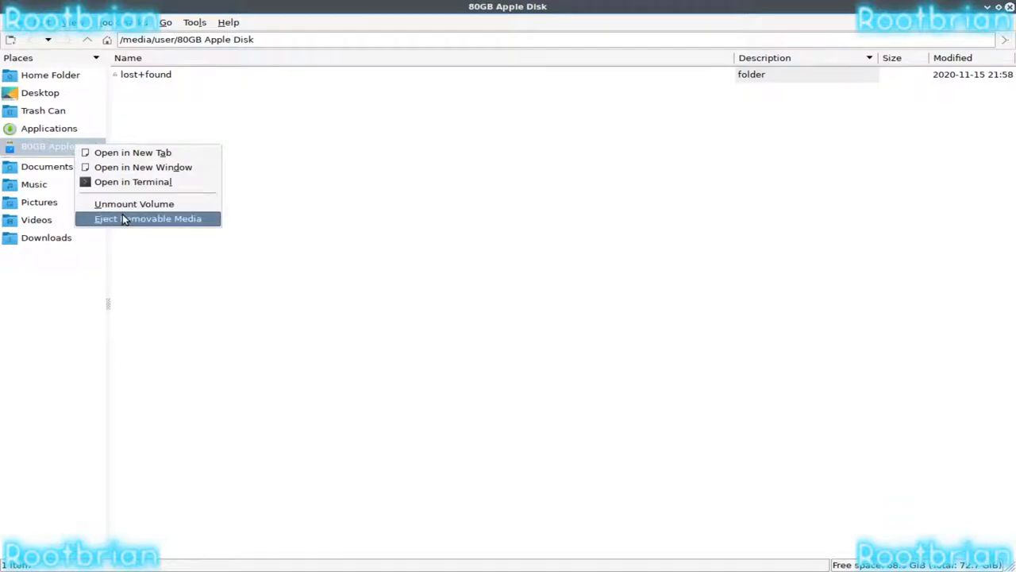
pyautogui.click(148, 218)
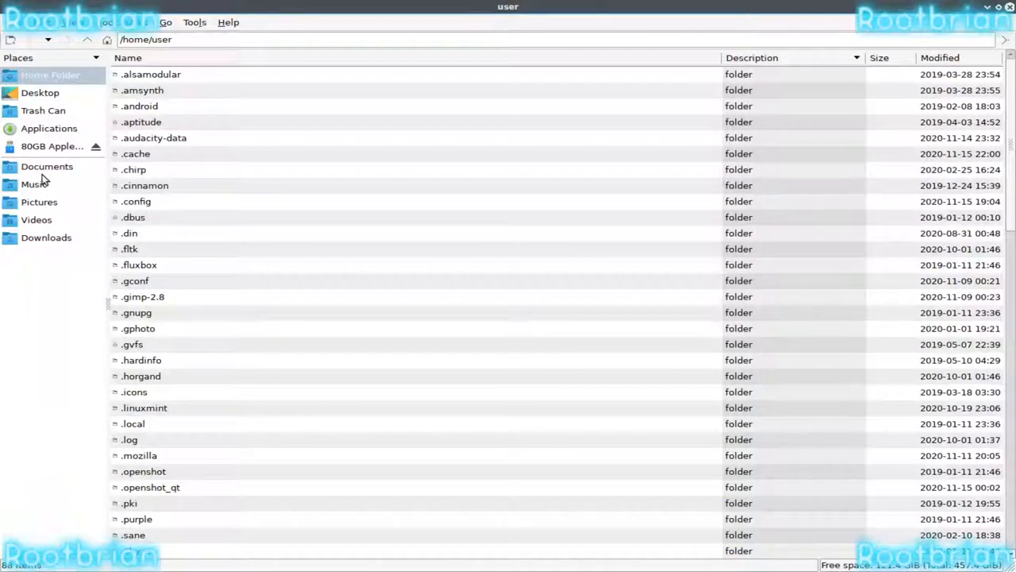
# - Apply the pending hfs+ format of /dev/sdg1 and close the completed report
pyautogui.click(52, 146)
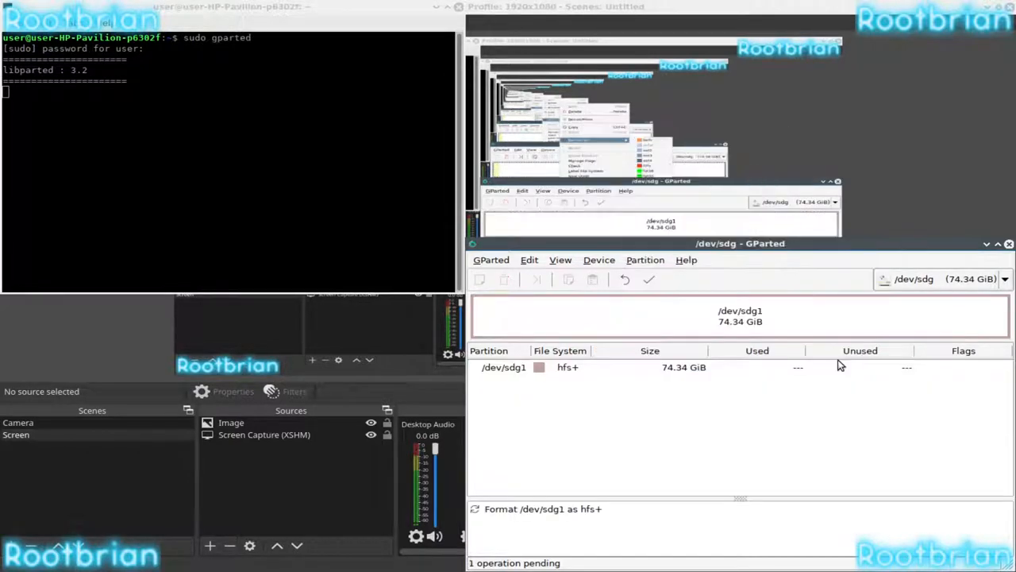
pyautogui.click(648, 279)
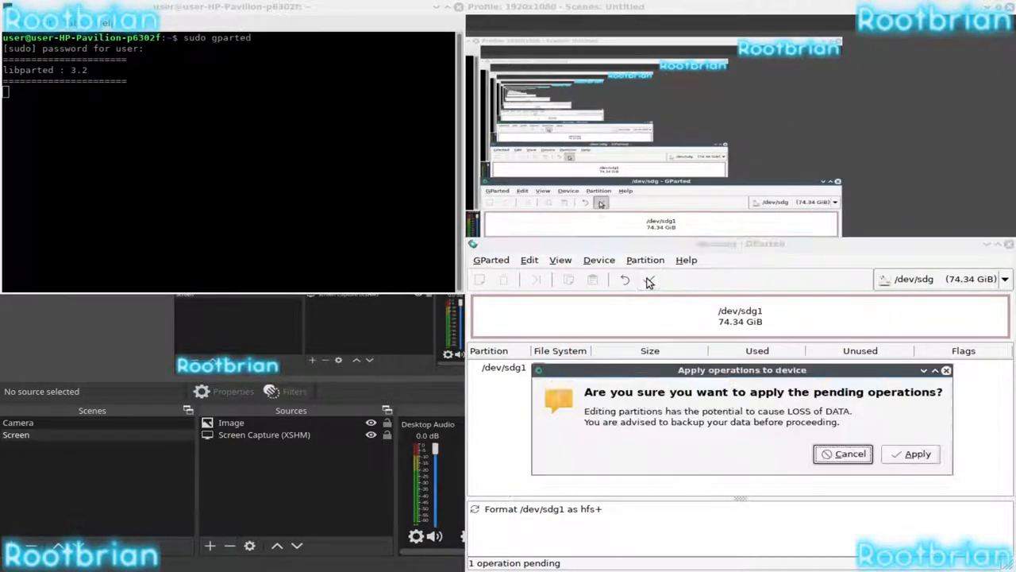
pyautogui.click(917, 454)
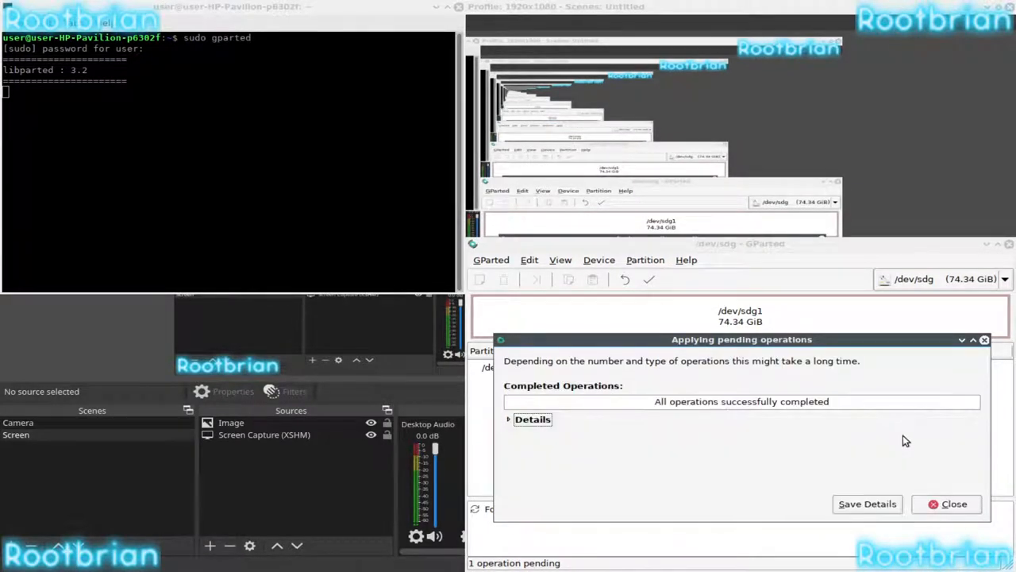
pyautogui.click(947, 503)
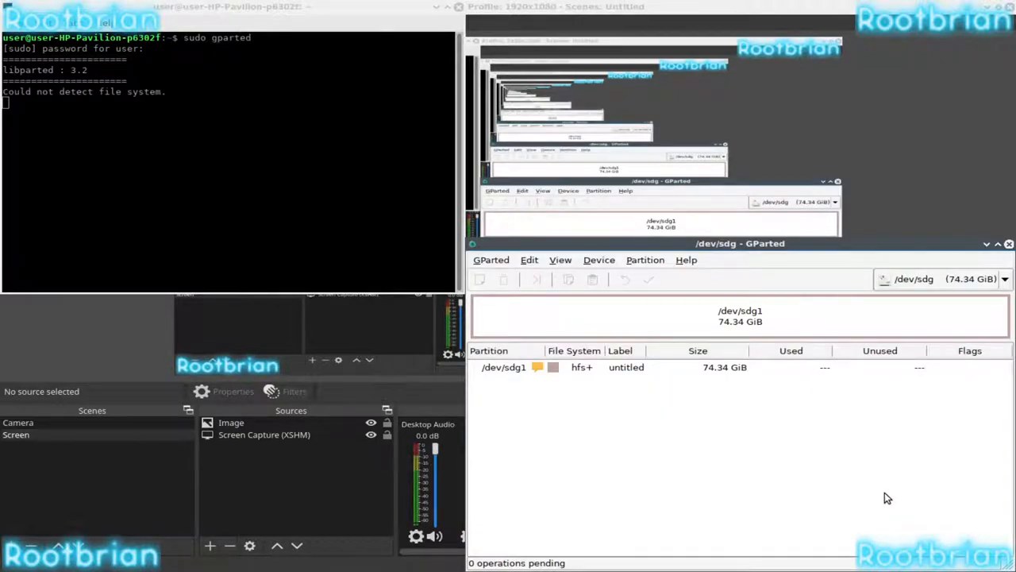
pyautogui.moveTo(582, 395)
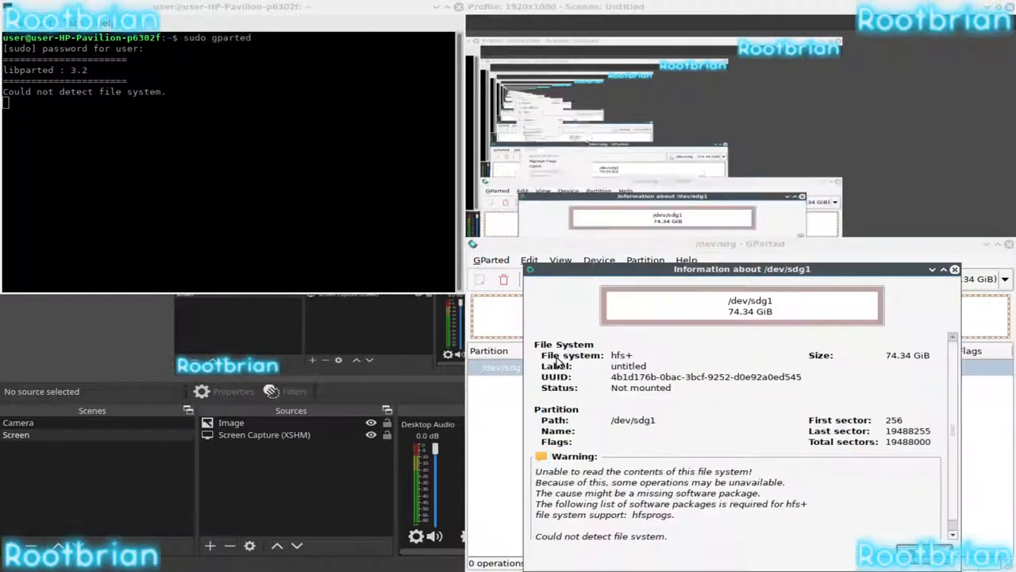
pyautogui.moveTo(654, 481)
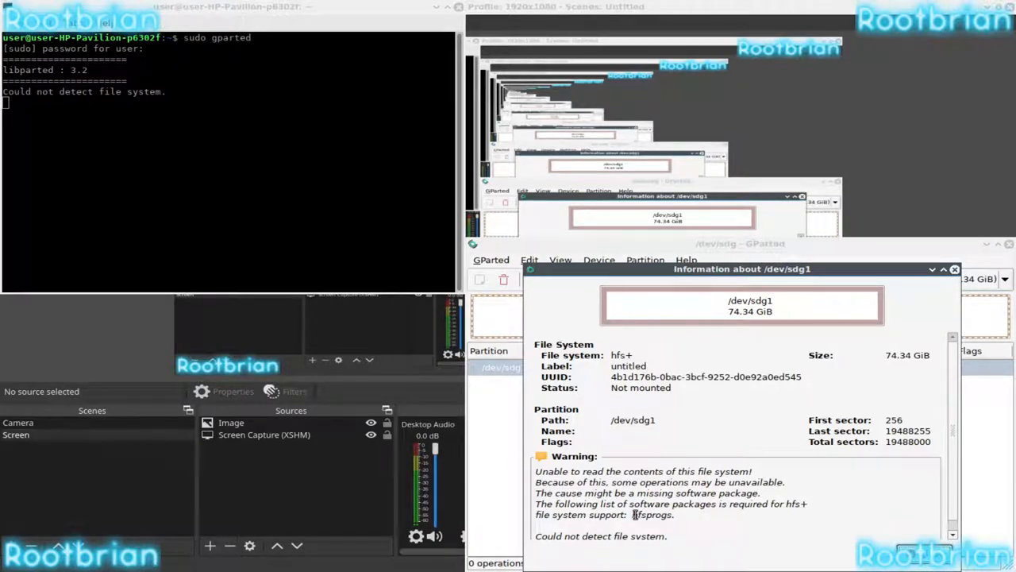
# - Select the hfsprogs package name in the /dev/sdg1 warning to copy it
pyautogui.doubleClick(651, 514)
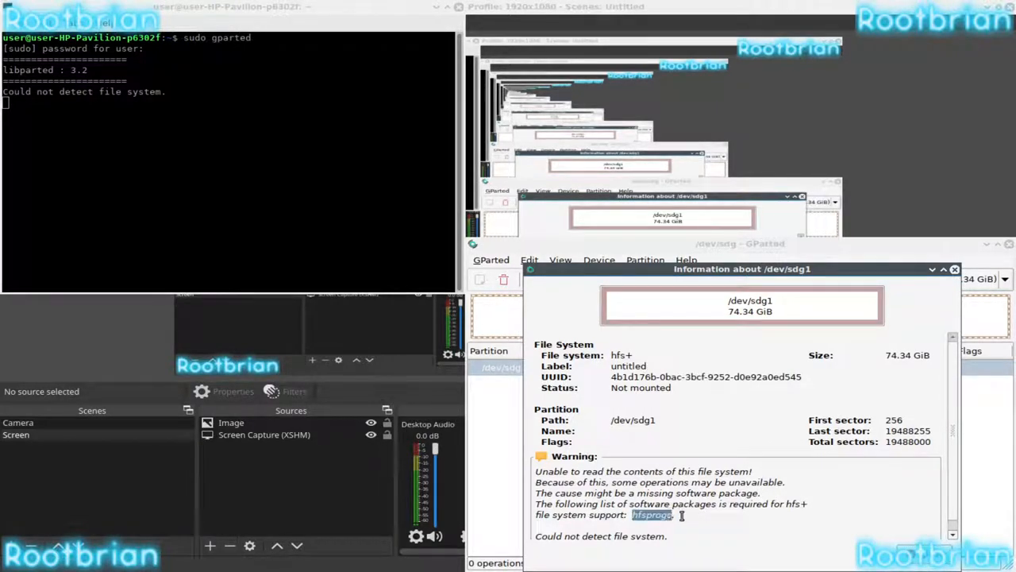
pyautogui.rightClick(651, 515)
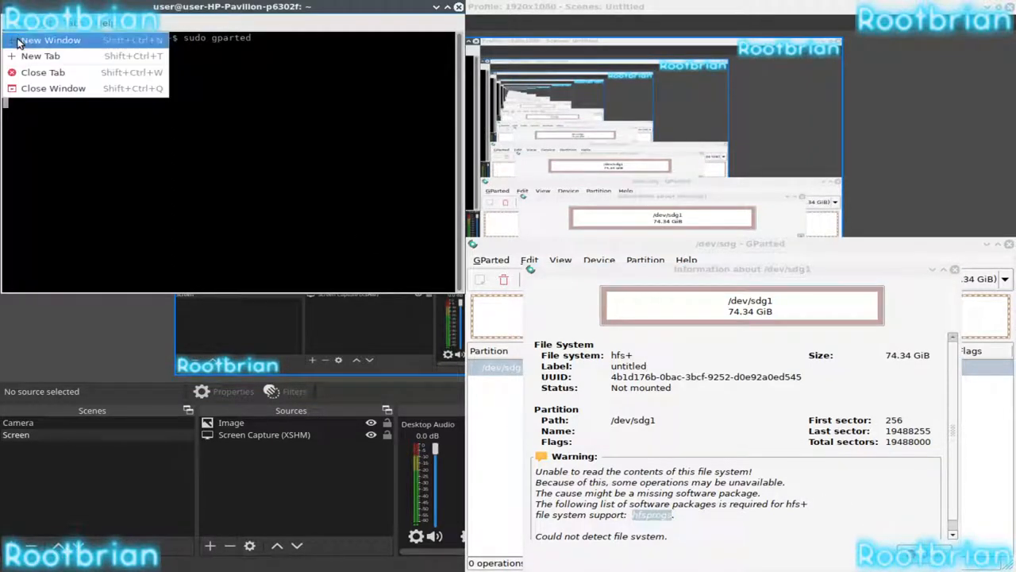
pyautogui.click(41, 55)
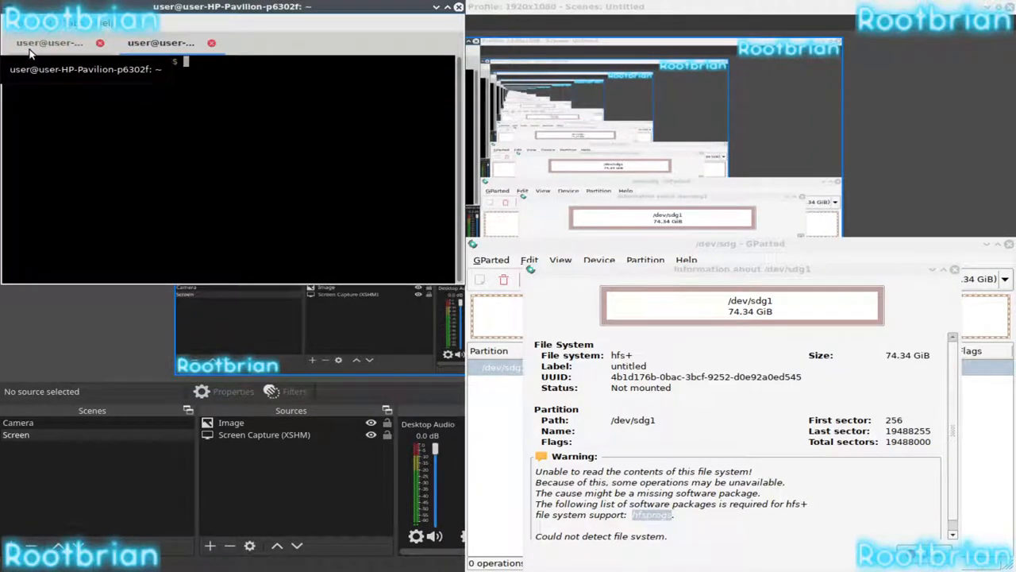
pyautogui.write('spt')
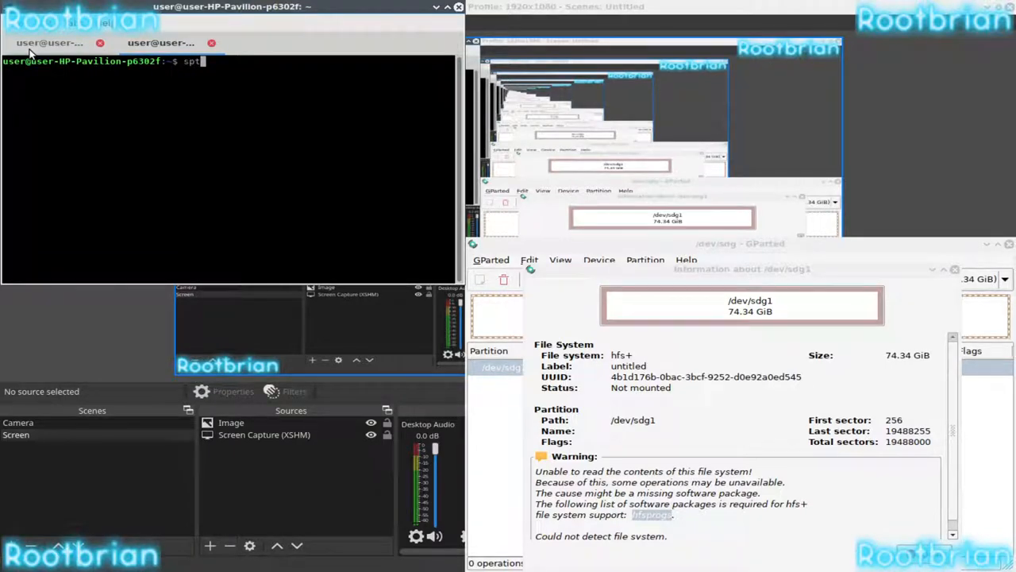
pyautogui.write('sudo gparted')
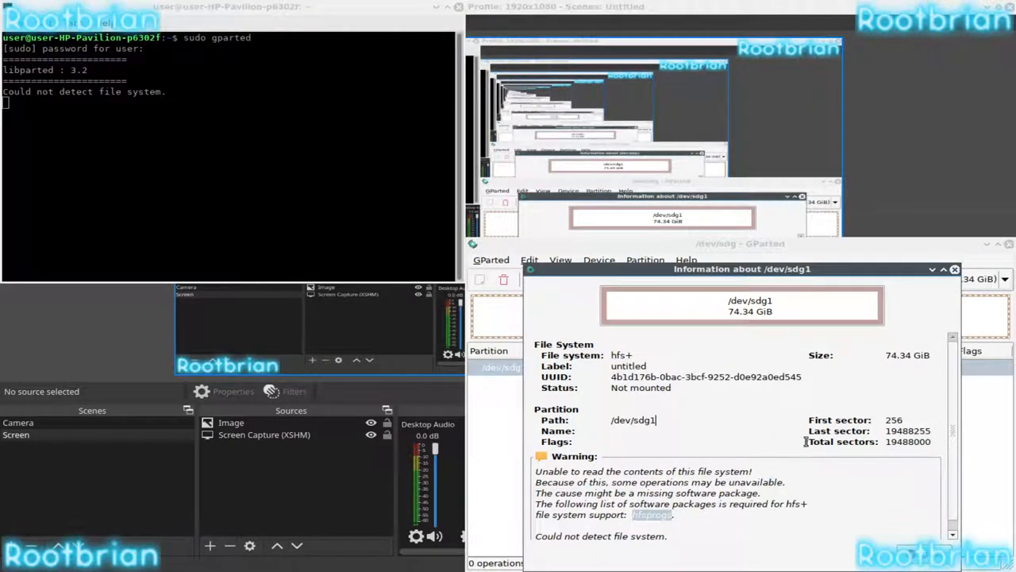
# - Open the untitled volume at /media/user/untitled from PCManFM's Places
pyautogui.click(954, 269)
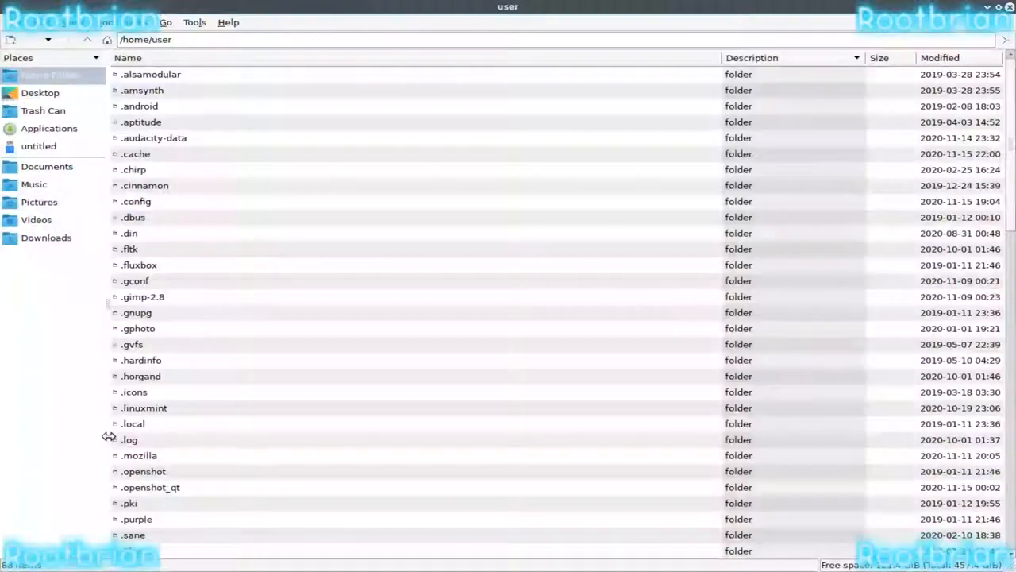
pyautogui.click(38, 146)
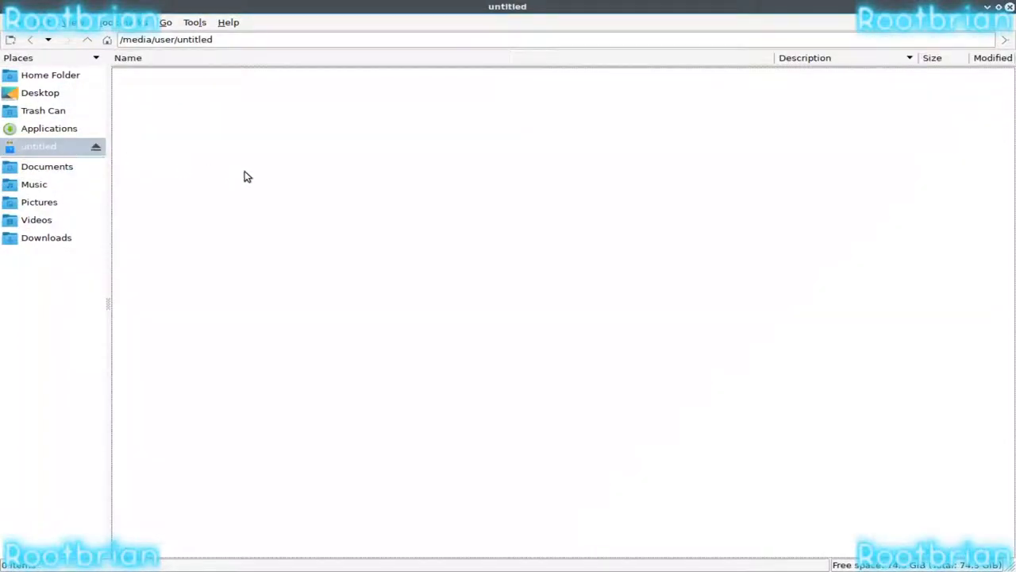